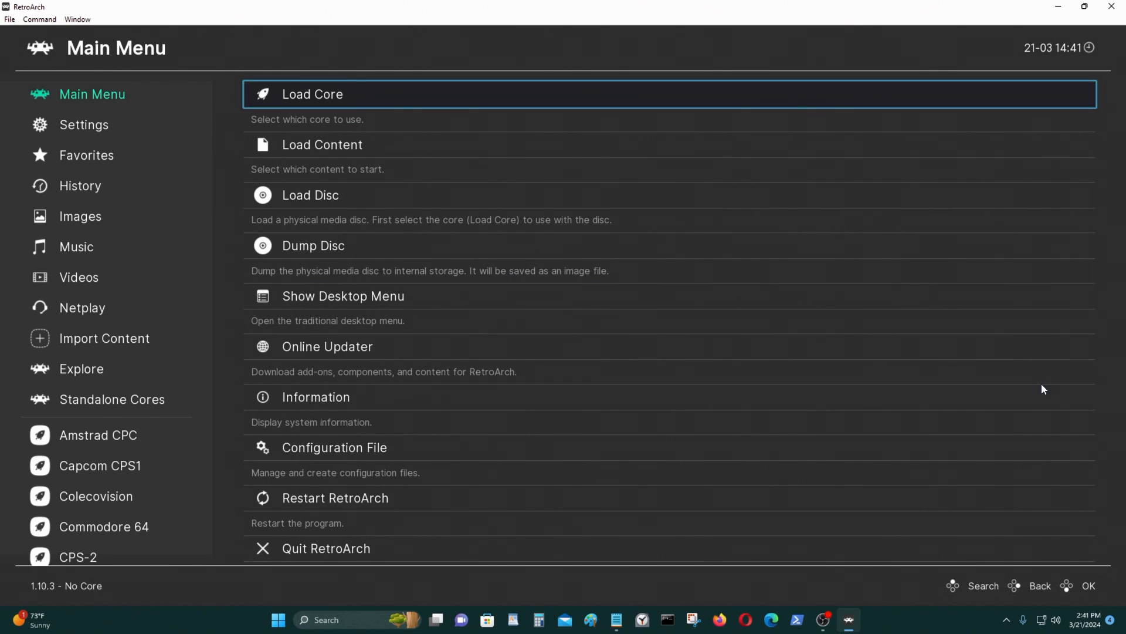
# Install the Arcade FB Alpha 2012 CPS-1, CPS-2 and CPS-3 cores from the core downloader
pyautogui.click(312, 94)
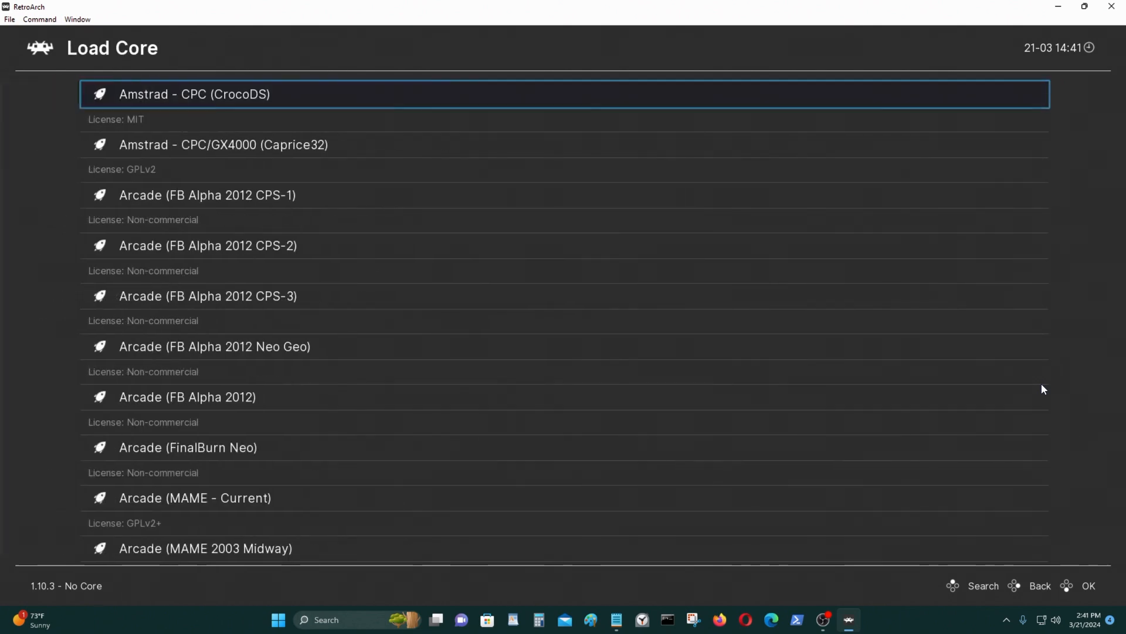
pyautogui.scroll(-3)
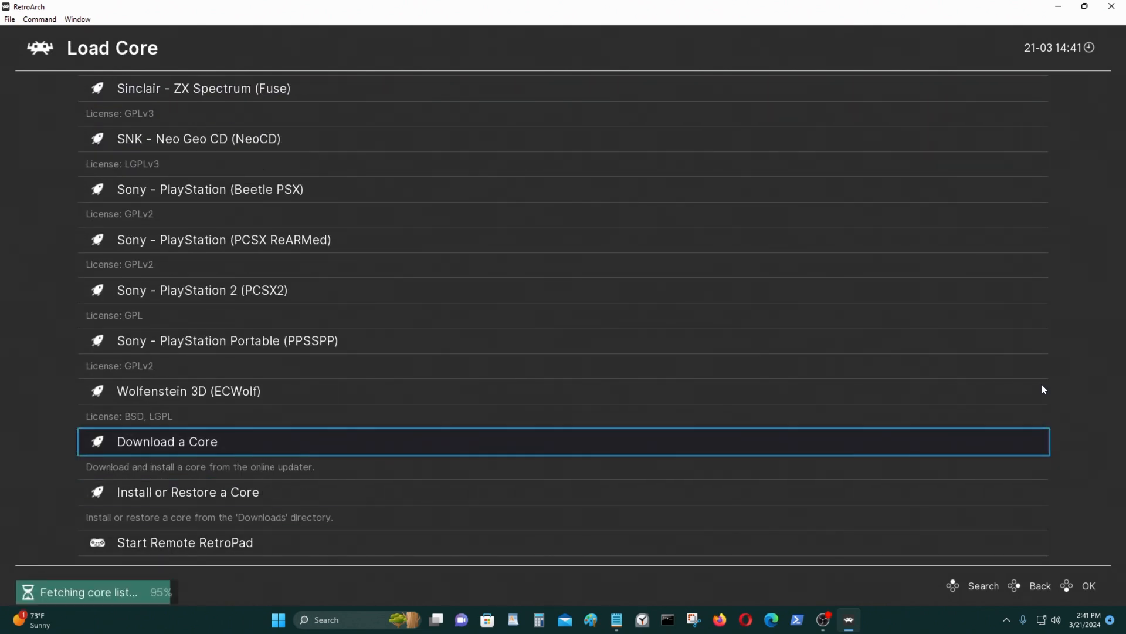
pyautogui.click(167, 441)
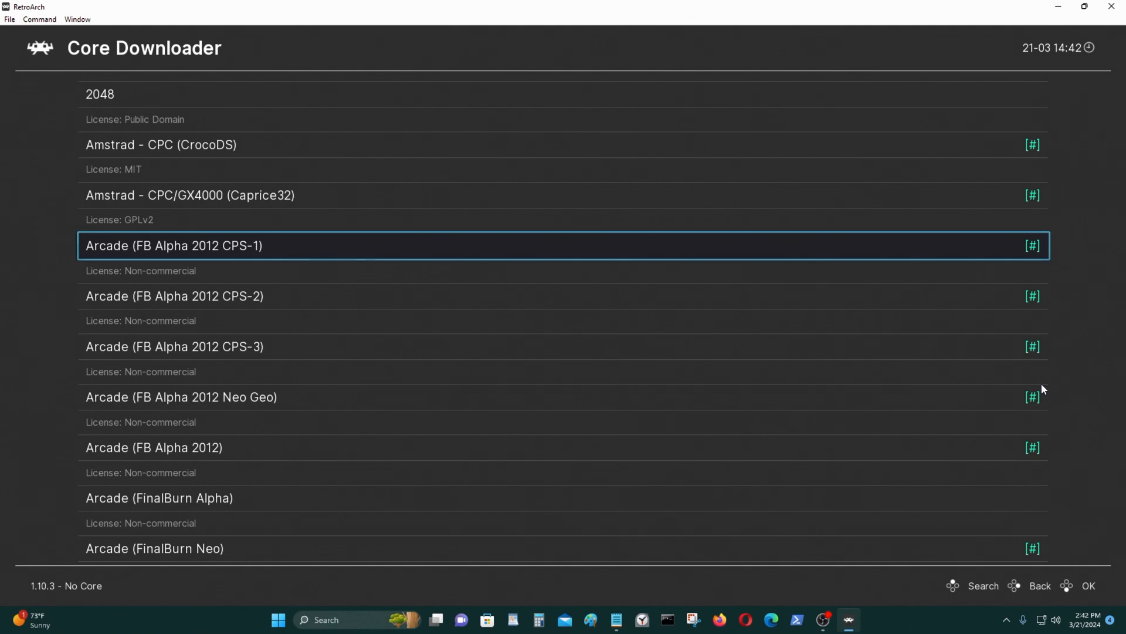
pyautogui.press('Down')
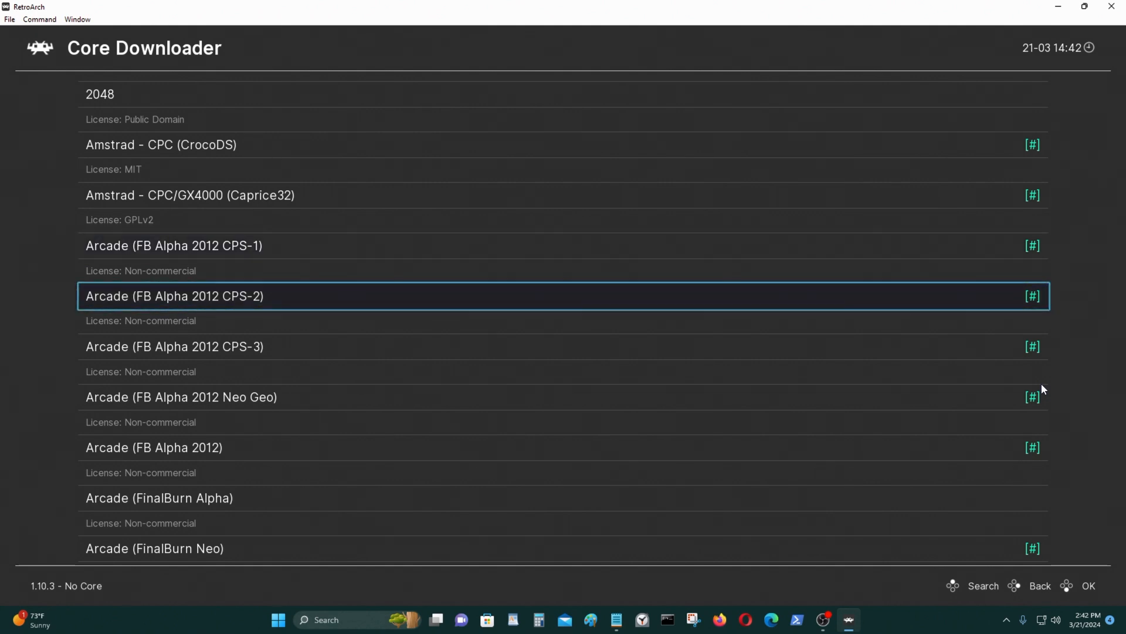
pyautogui.press('Up')
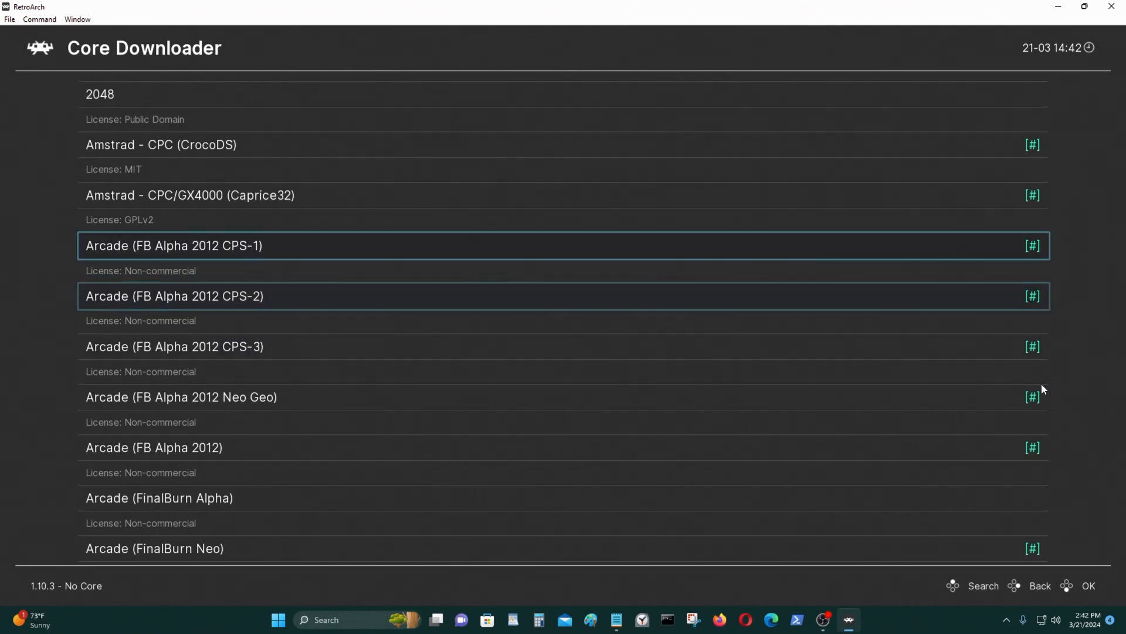
pyautogui.click(173, 245)
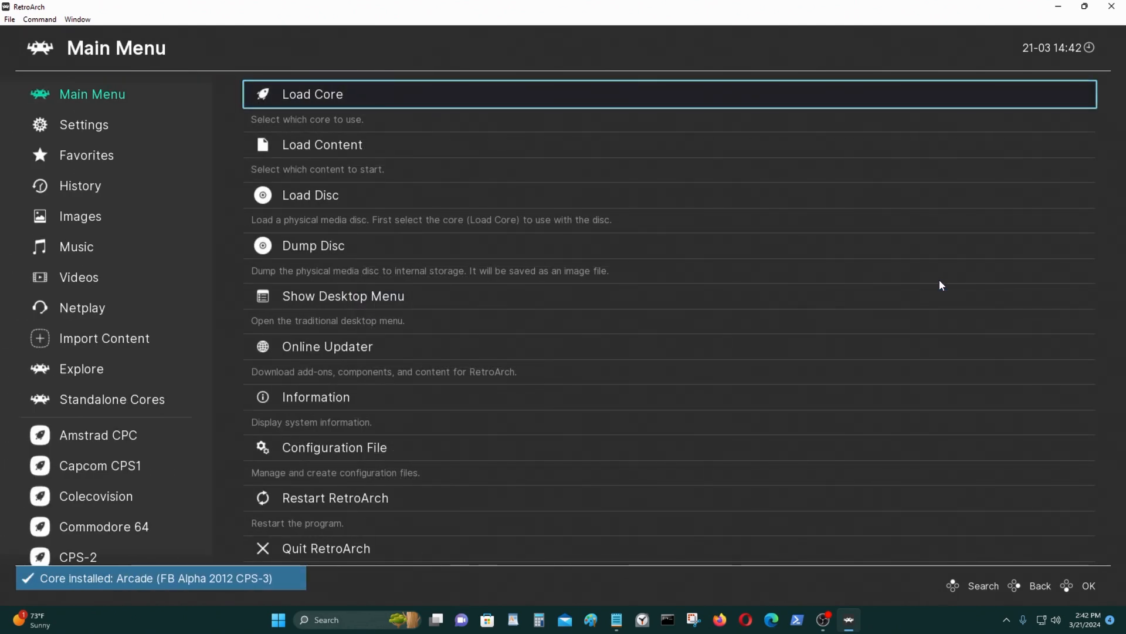
# Choose Show Desktop Menu to open RetroArch's traditional desktop interface
pyautogui.scroll(-3)
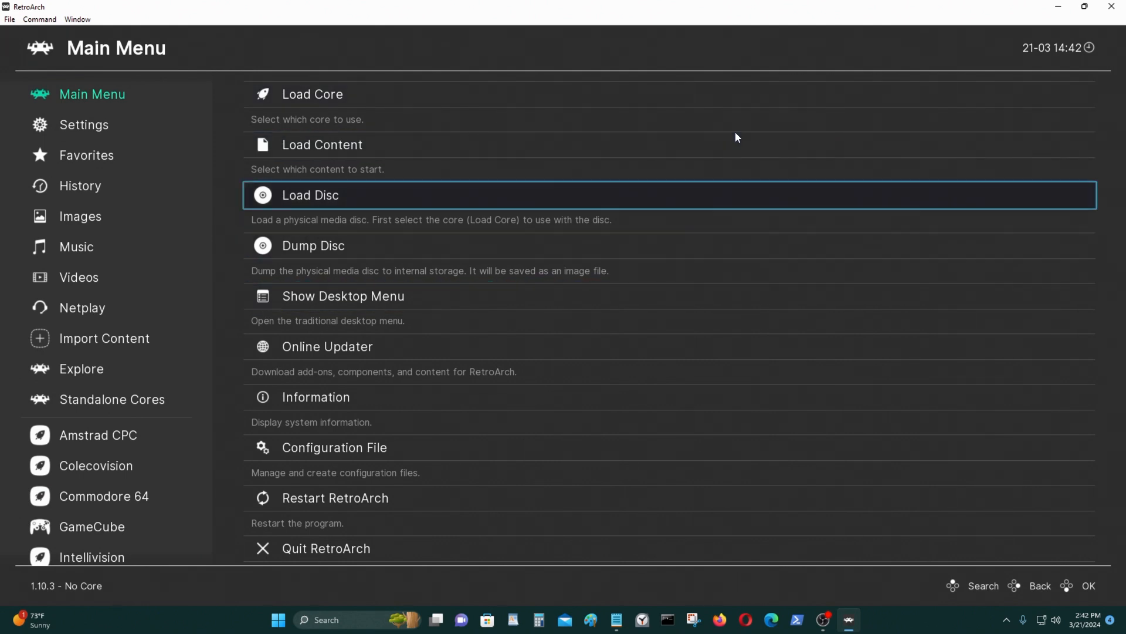
pyautogui.press('Down')
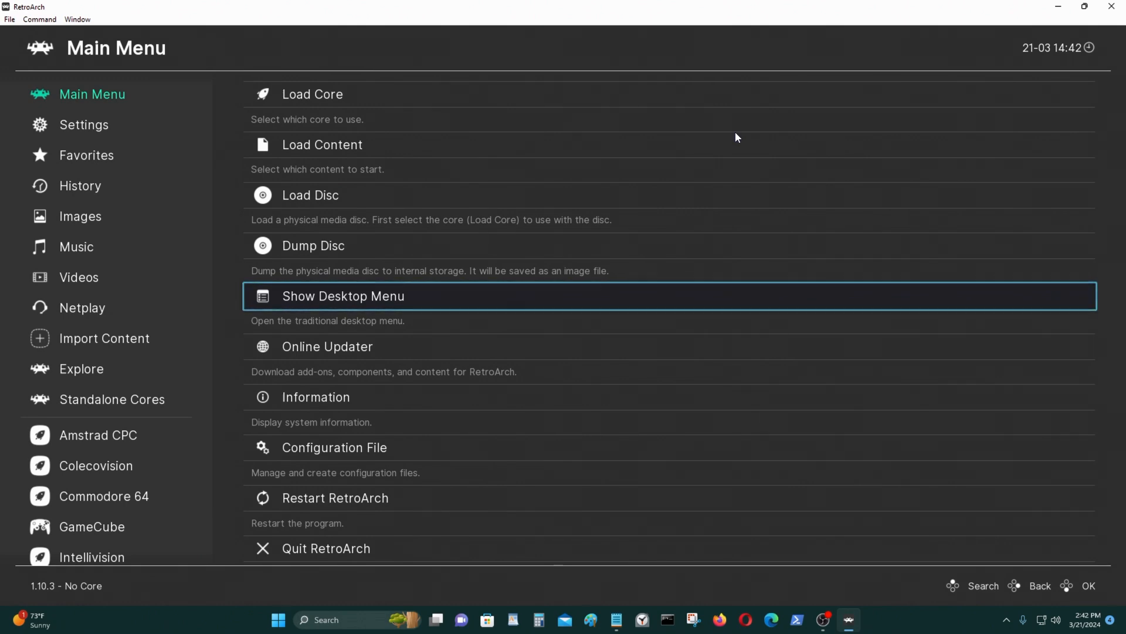
pyautogui.click(343, 295)
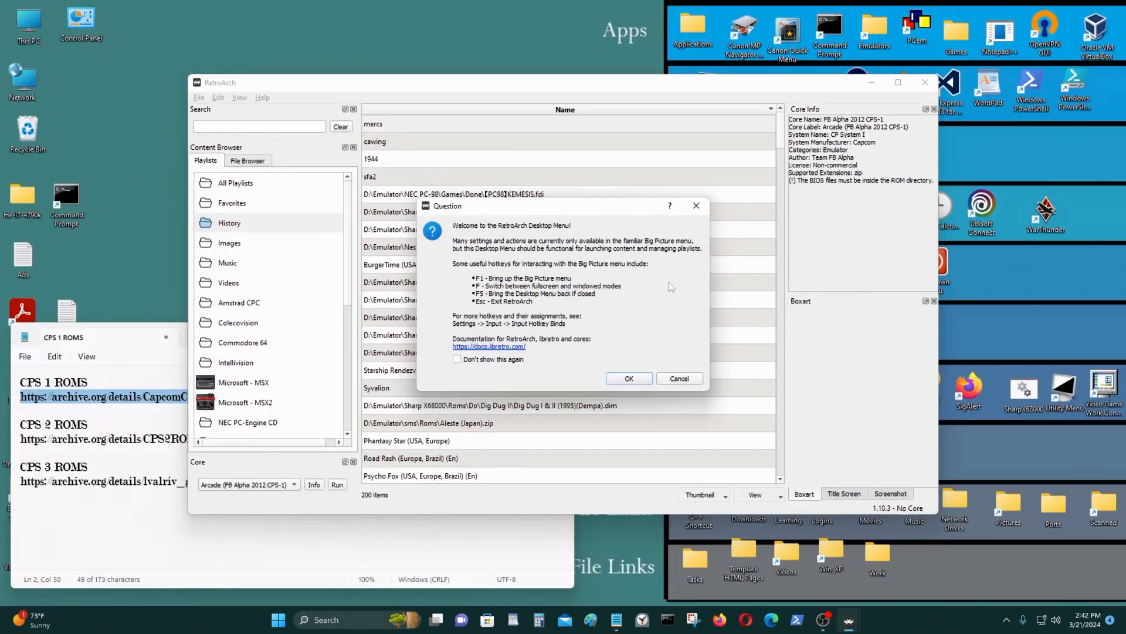
# Dismiss the welcome dialog and add a new playlist named 'Capcom CPS-1'
pyautogui.click(627, 378)
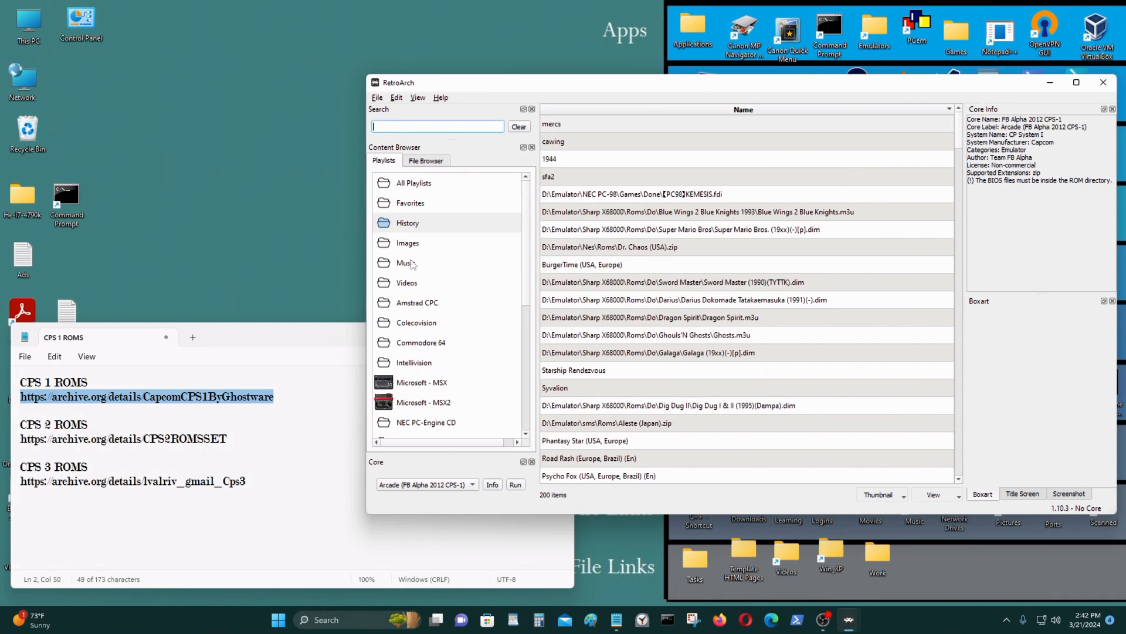
pyautogui.rightClick(406, 262)
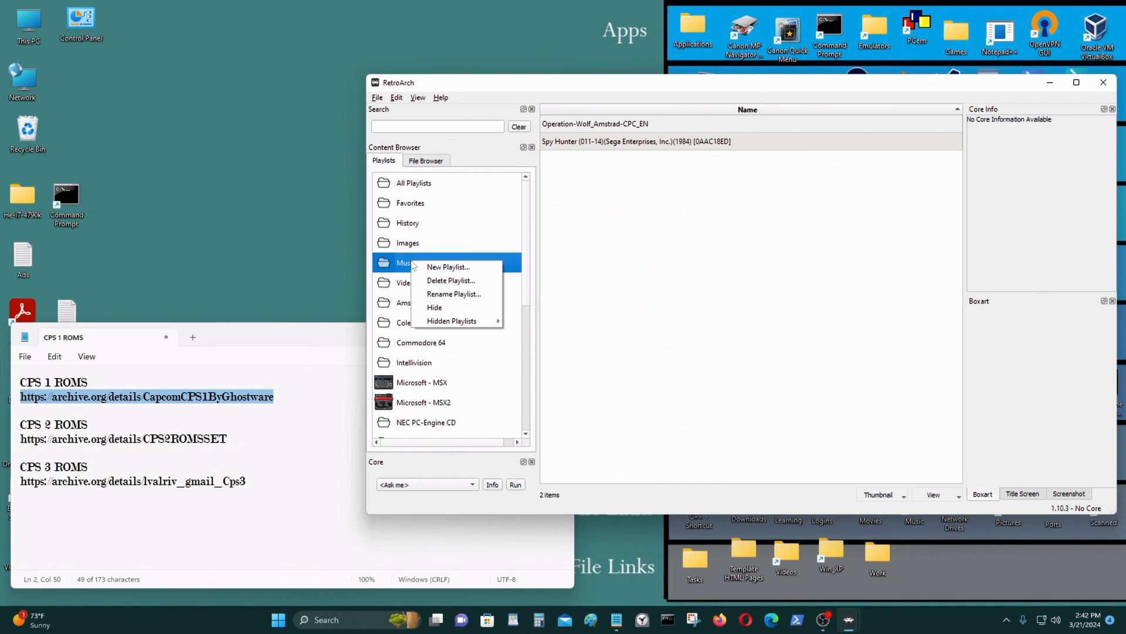
pyautogui.moveTo(448, 266)
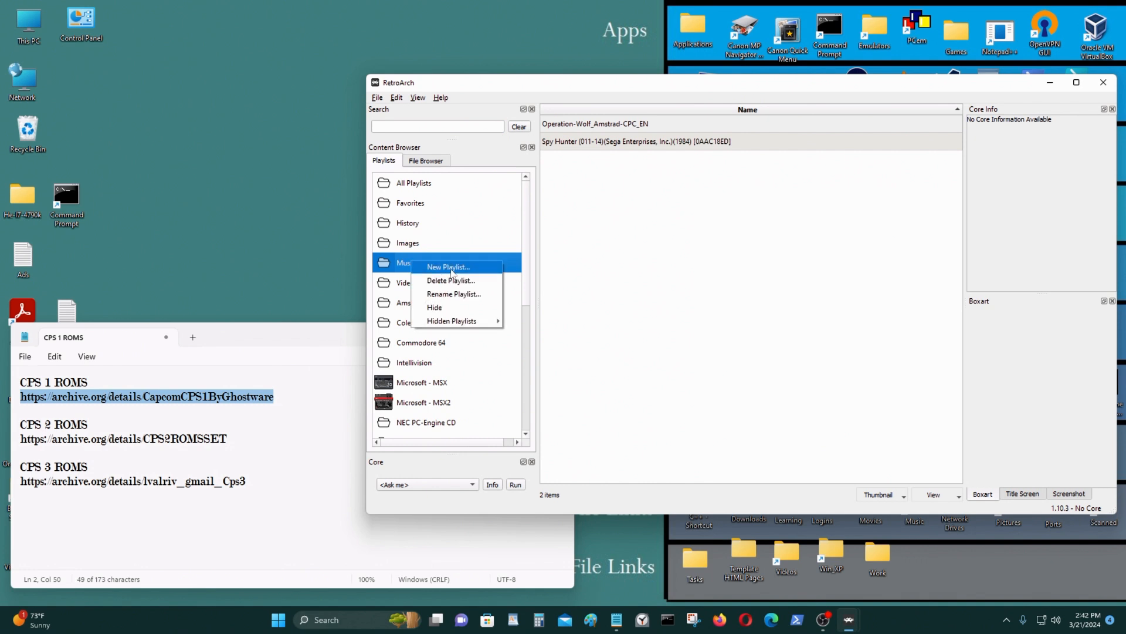
pyautogui.click(448, 267)
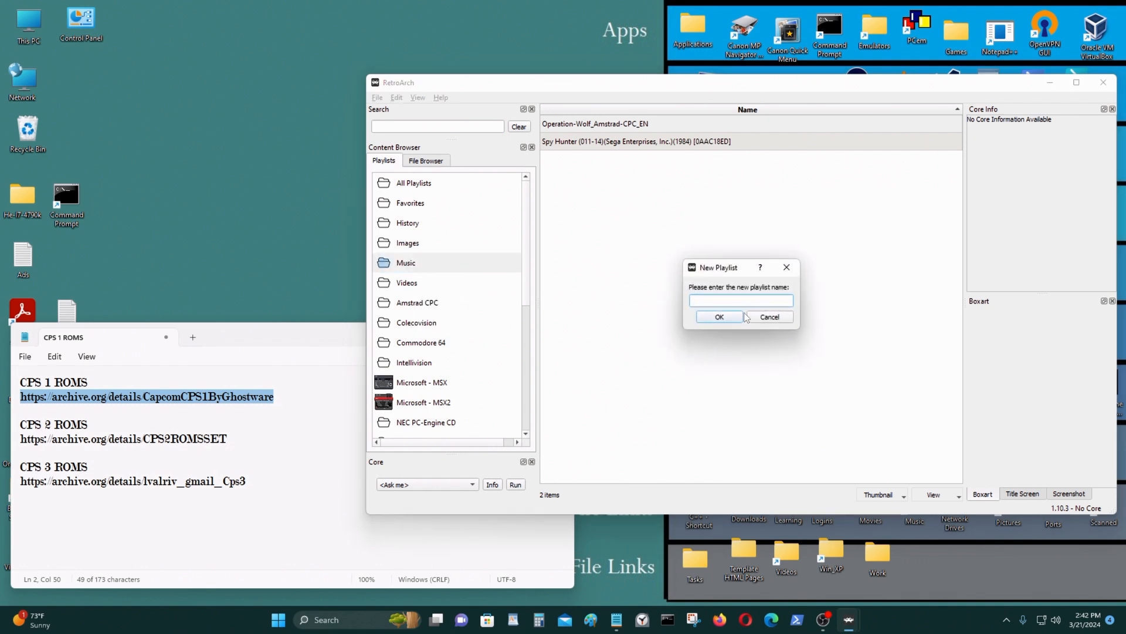
pyautogui.write('Capcom CPS1')
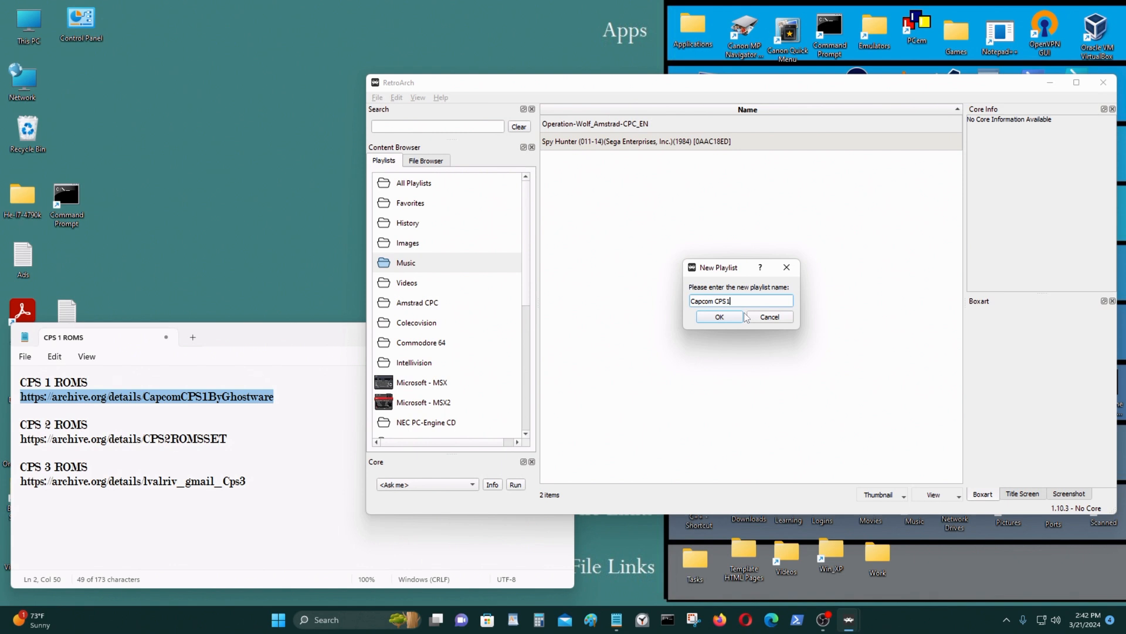
pyautogui.write('-')
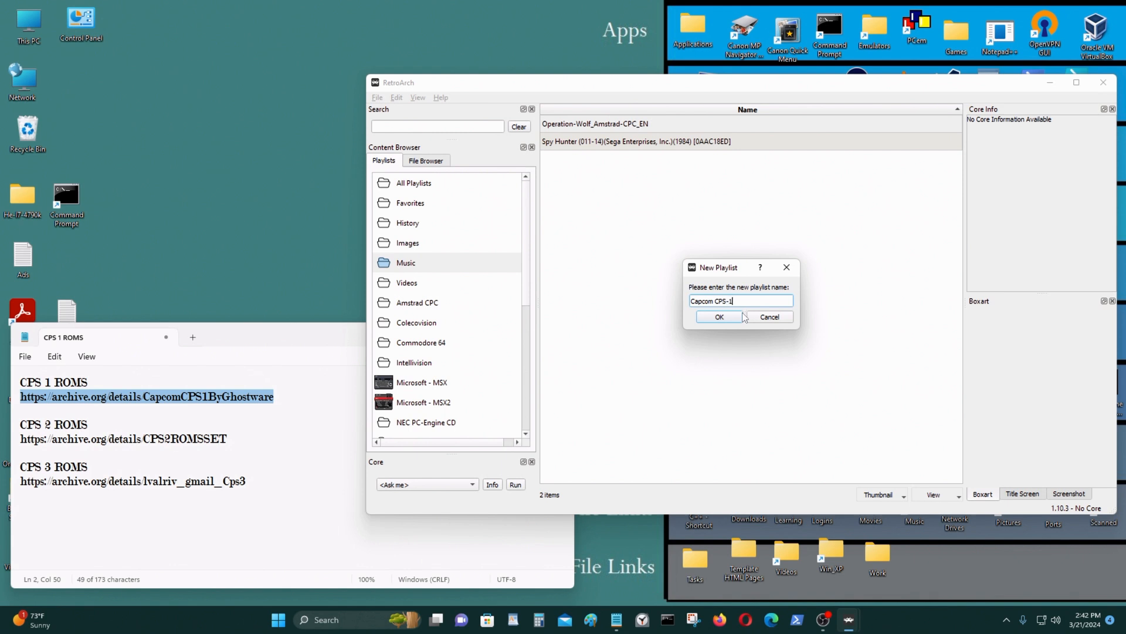
pyautogui.click(719, 317)
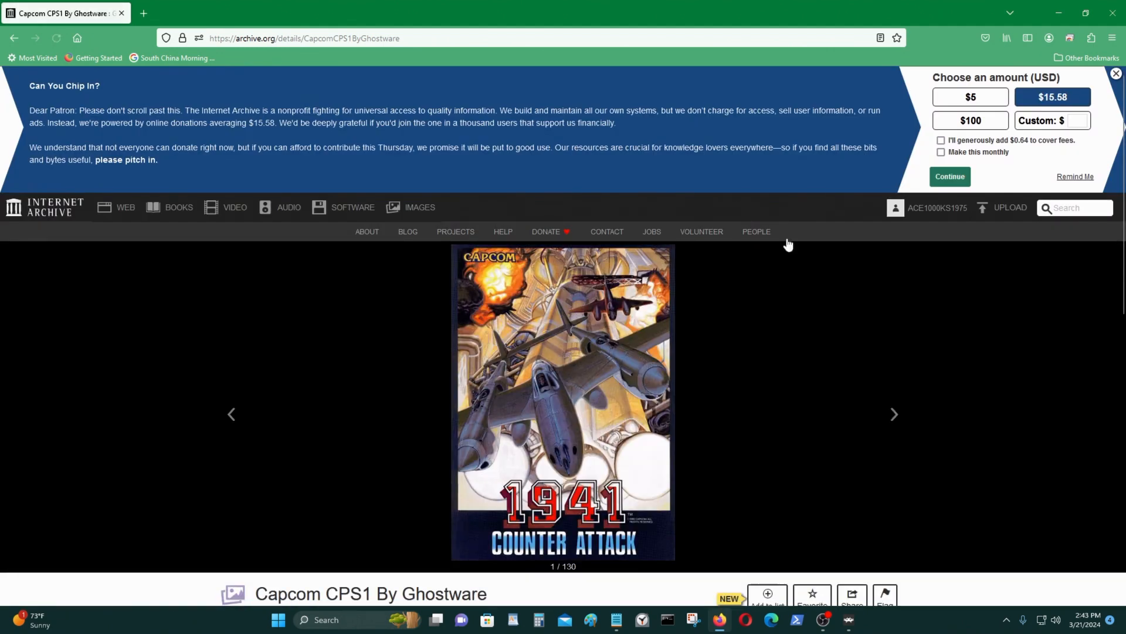
# Download 1941.zip from the collection's ZIP file list
pyautogui.scroll(-3)
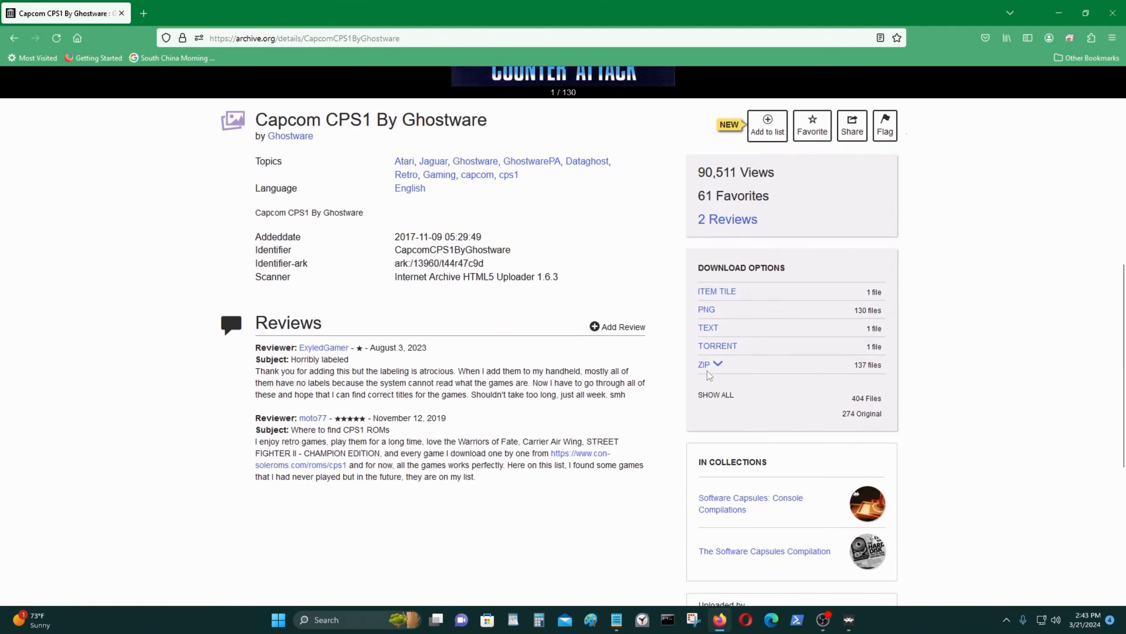
pyautogui.click(704, 365)
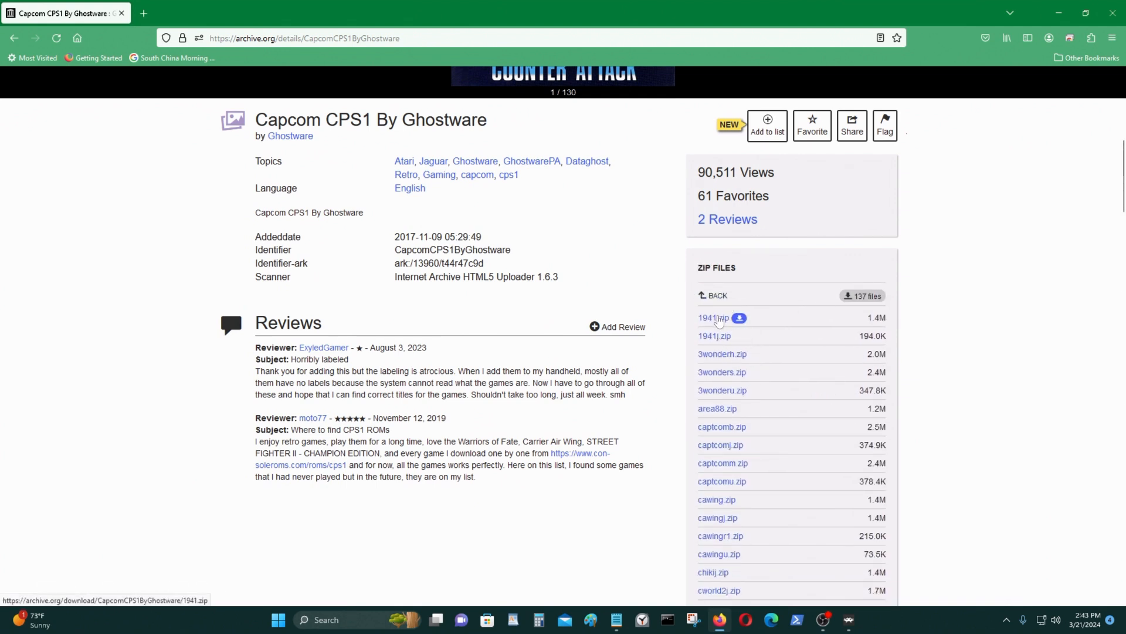
pyautogui.click(713, 317)
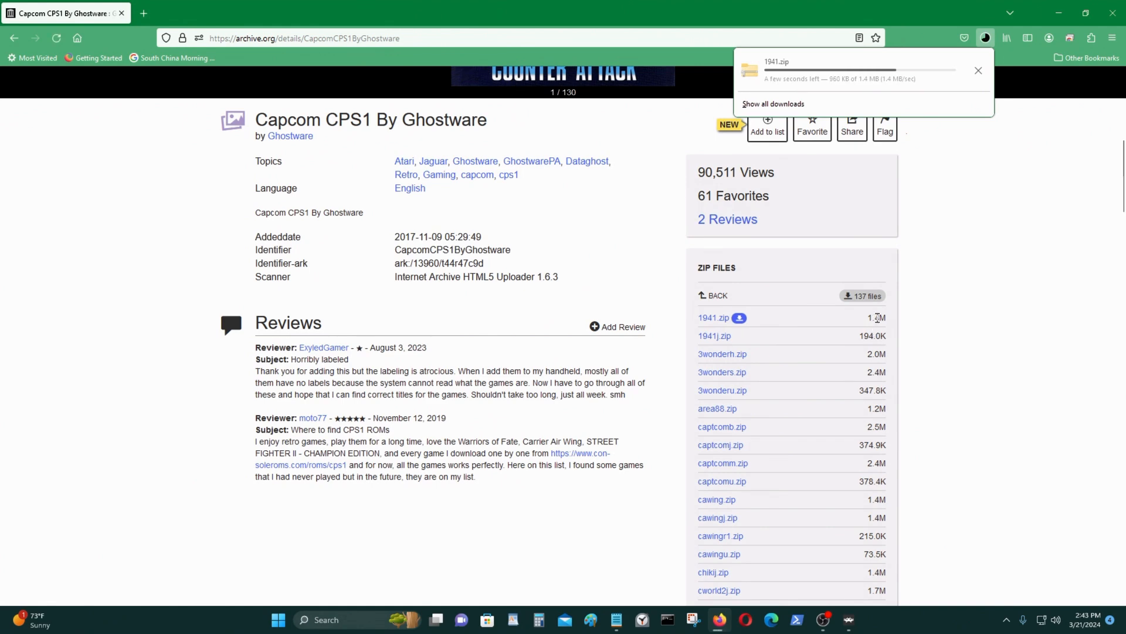
pyautogui.scroll(-3)
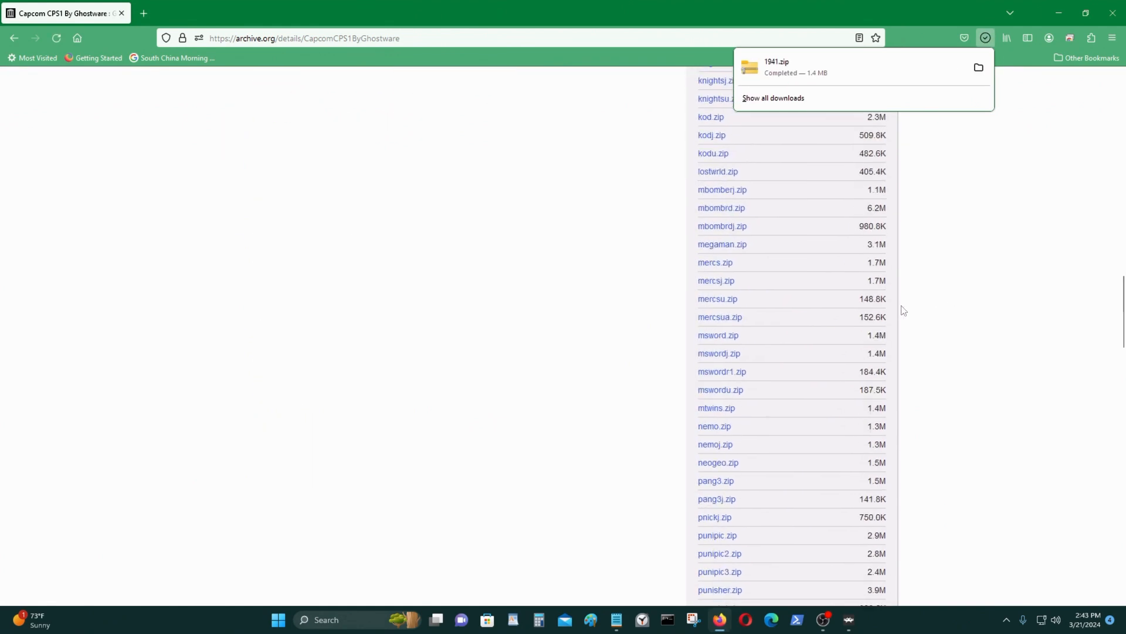
pyautogui.scroll(-3)
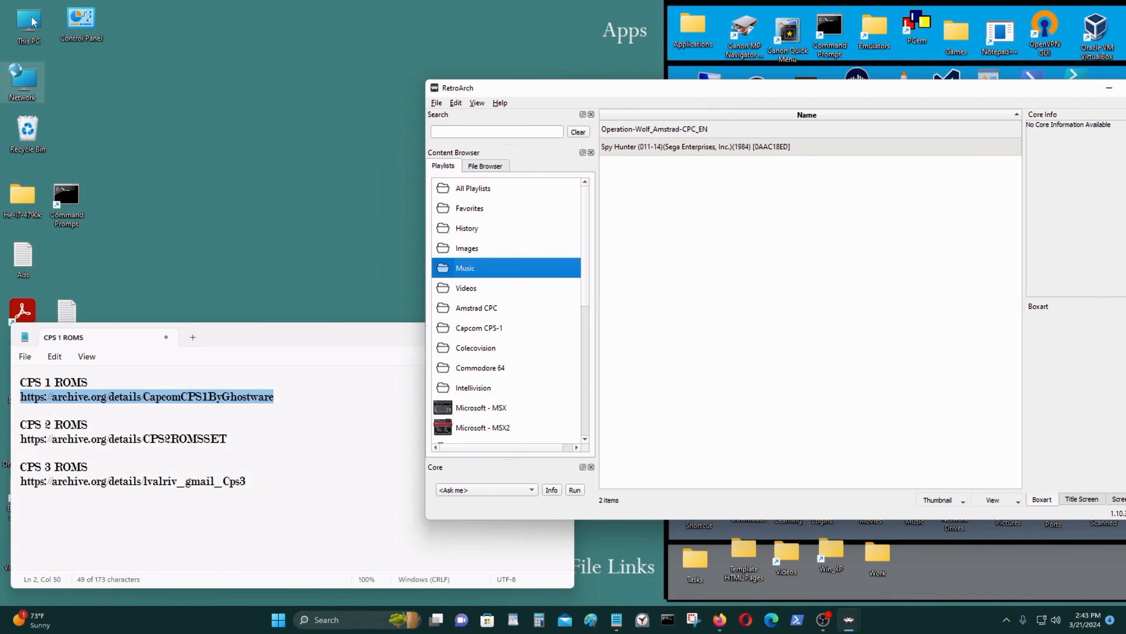
# Open the D:\Emulator\cps1 ROM folder in File Explorer
pyautogui.doubleClick(27, 22)
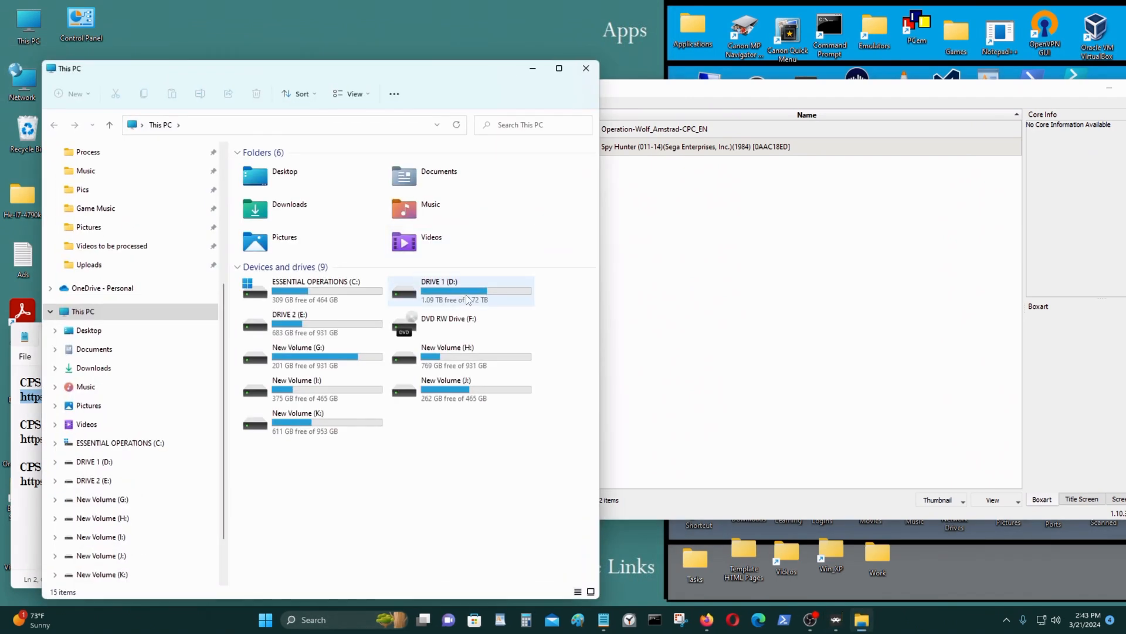
pyautogui.doubleClick(439, 287)
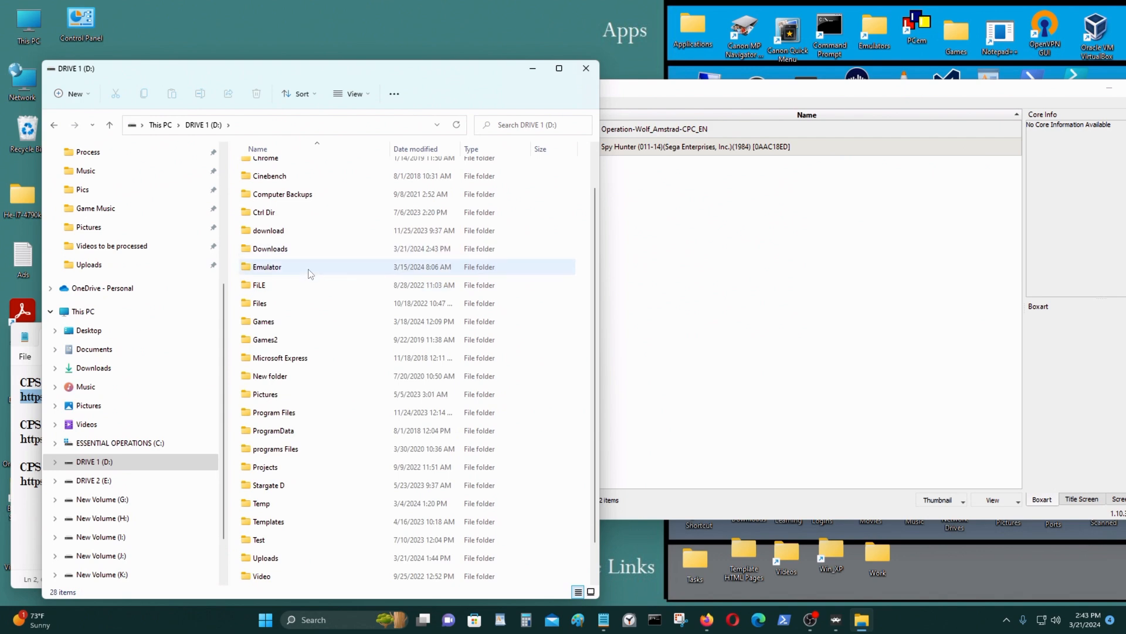
pyautogui.doubleClick(266, 267)
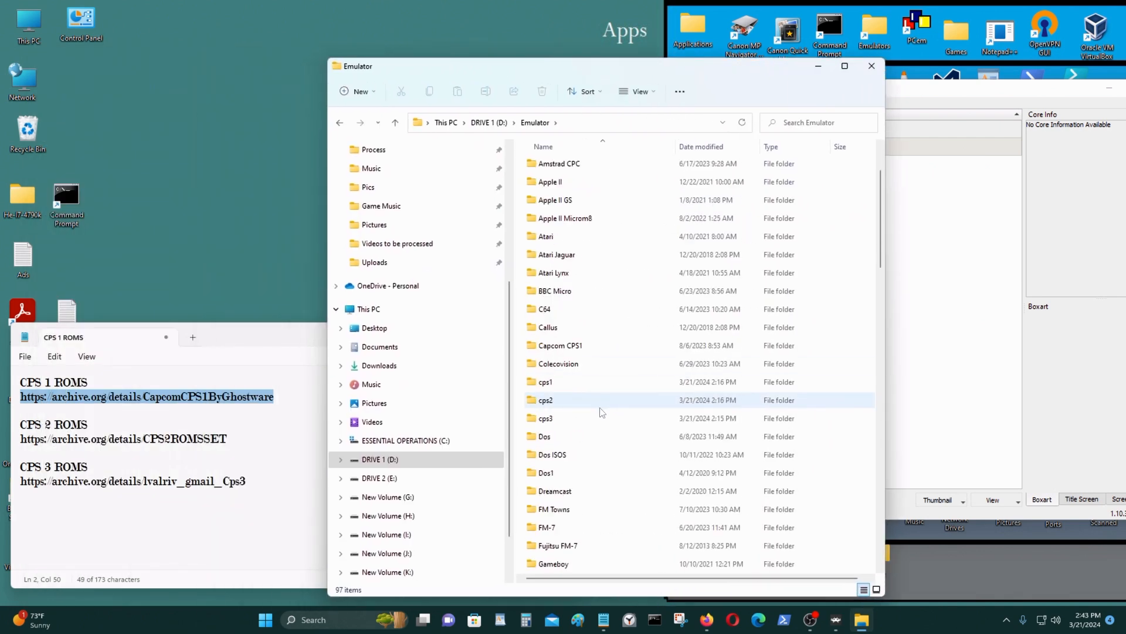
pyautogui.doubleClick(545, 381)
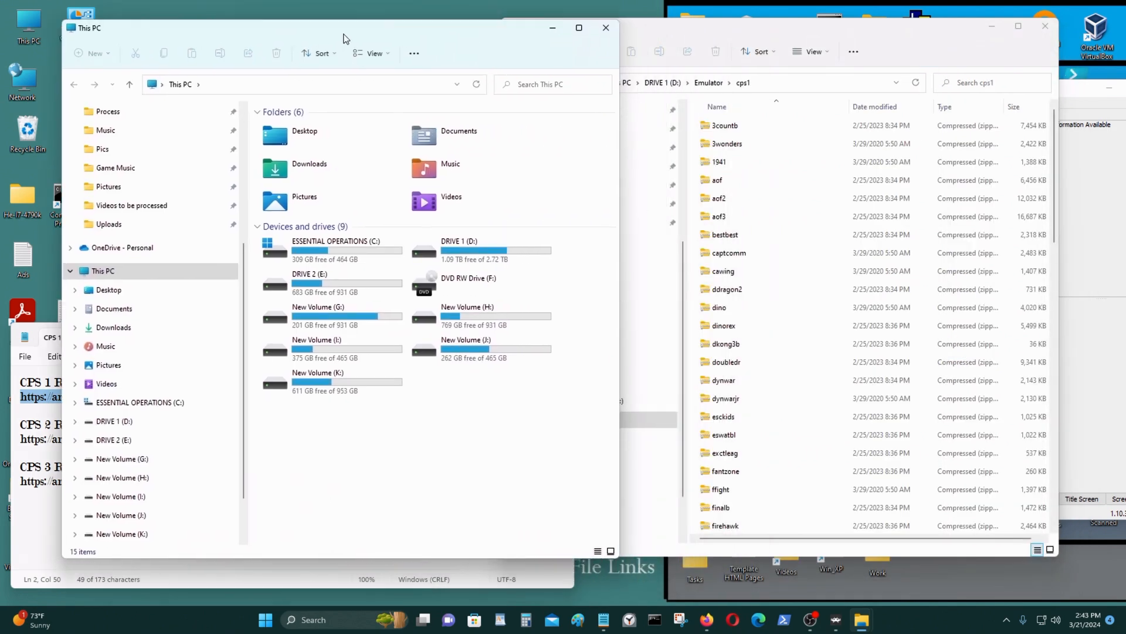
# Move 1941.zip from D: Downloads into cps1 and close the Downloads window
pyautogui.doubleClick(112, 421)
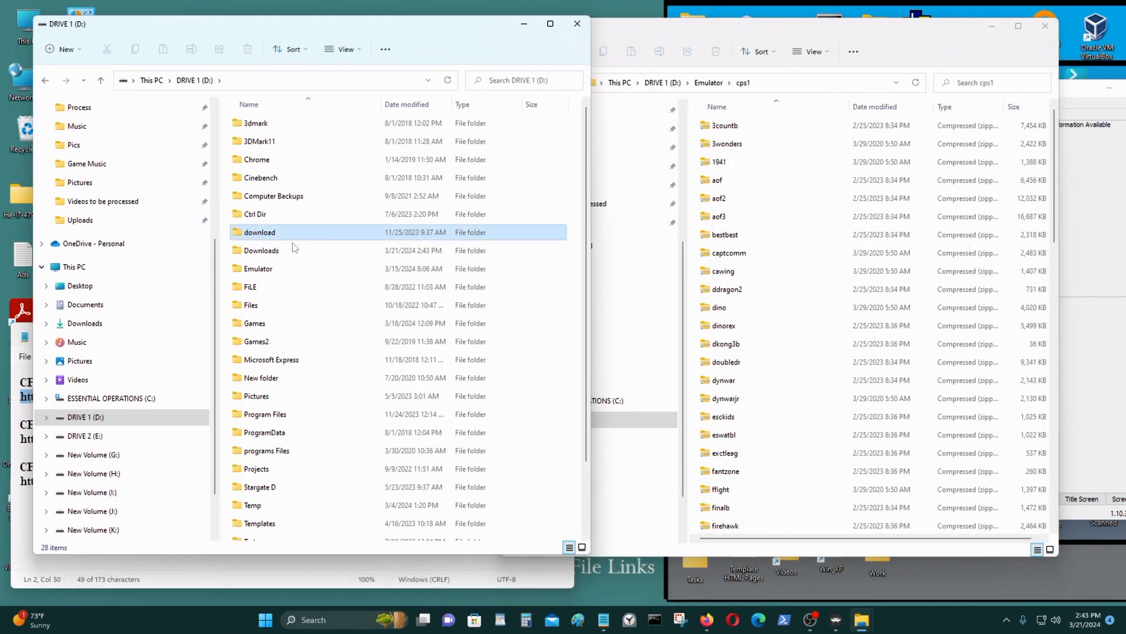
pyautogui.doubleClick(260, 231)
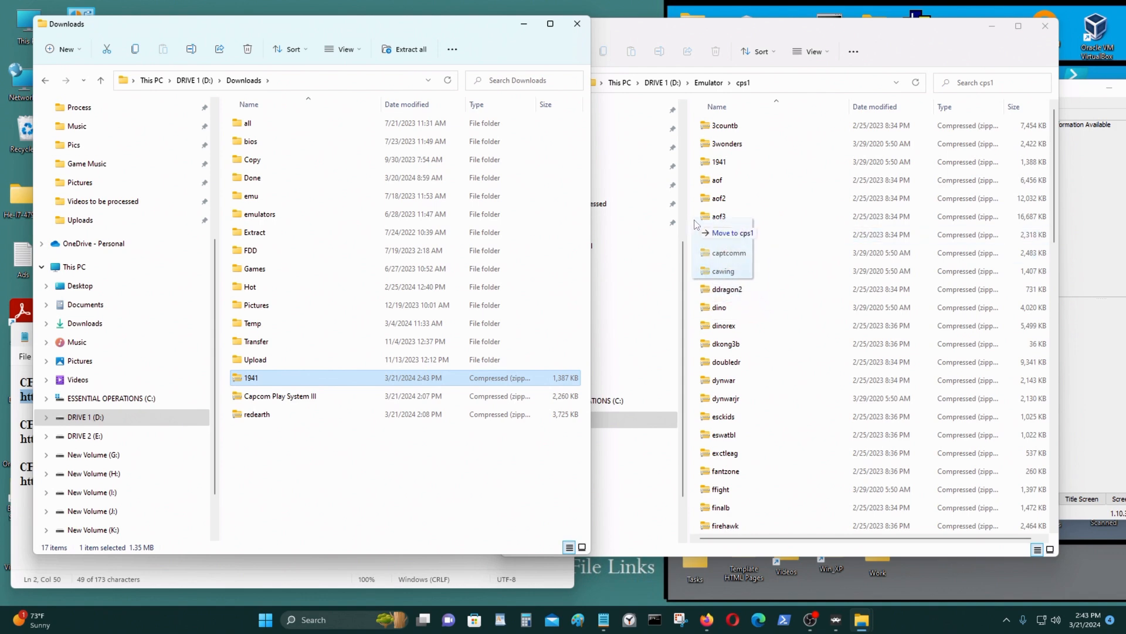
pyautogui.click(732, 232)
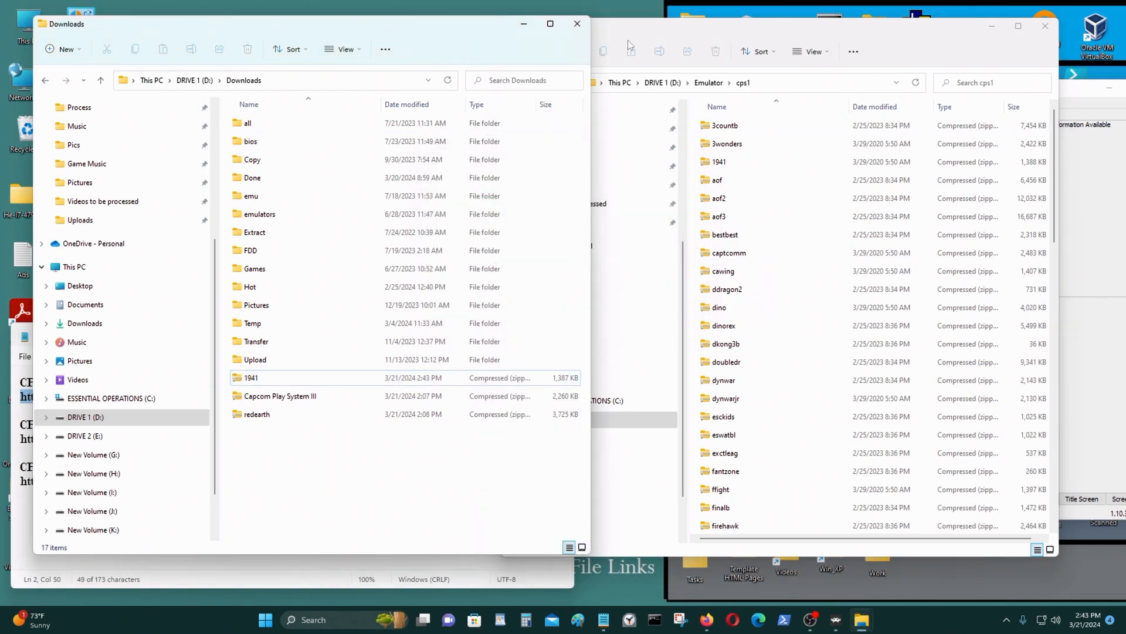
pyautogui.click(576, 23)
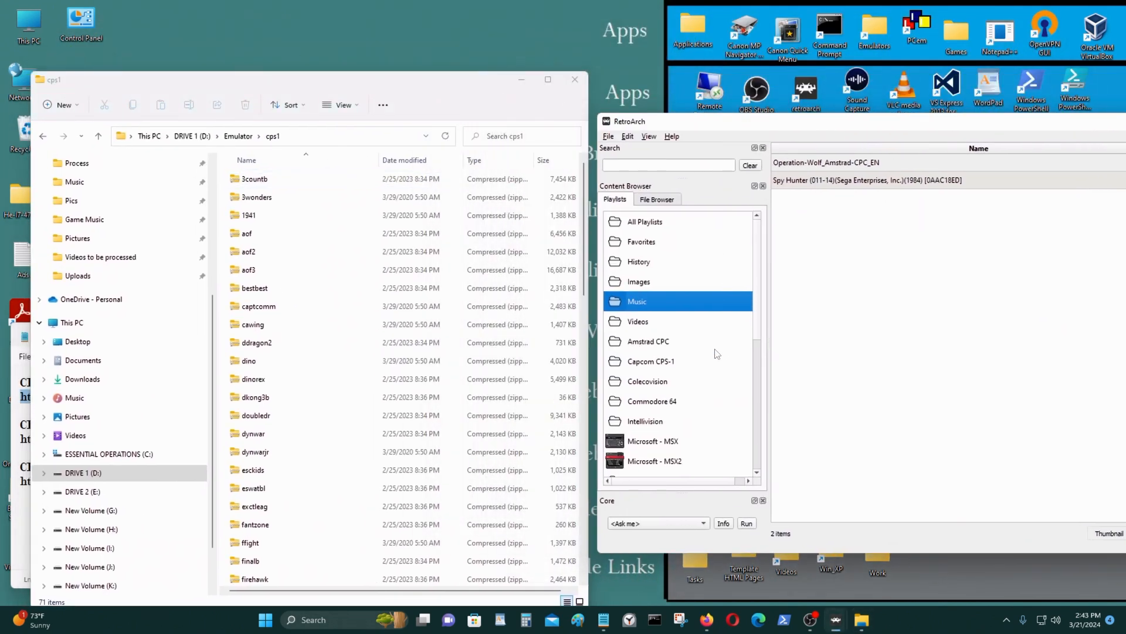
# Add the 71 cps1 archives to the Capcom CPS-1 playlist, then view the Colecovision playlist
pyautogui.click(650, 361)
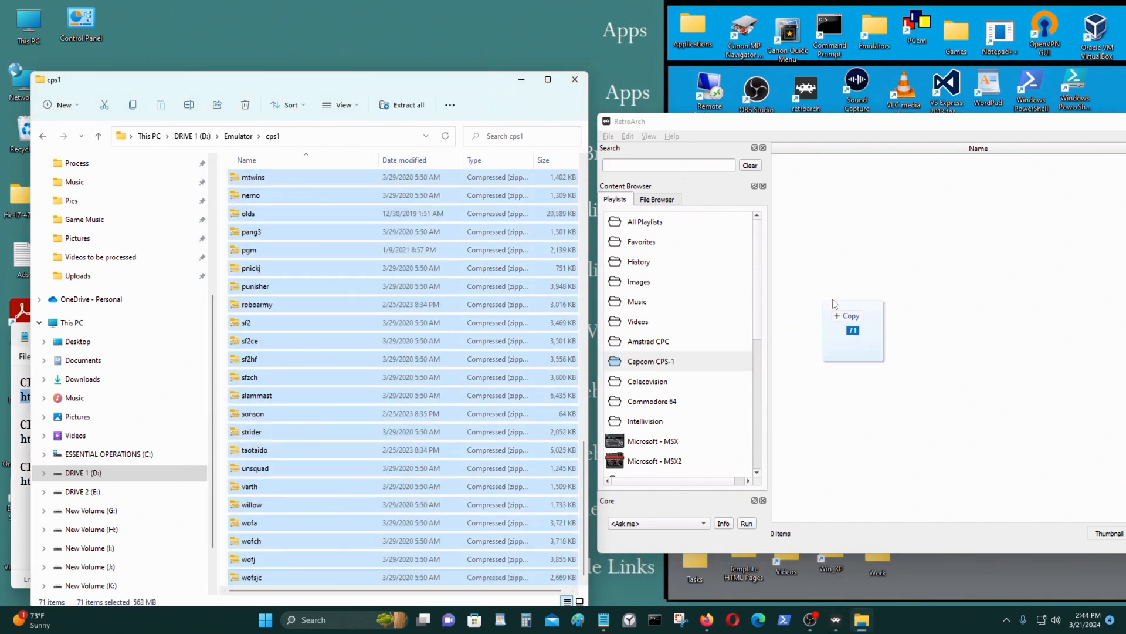
pyautogui.click(854, 330)
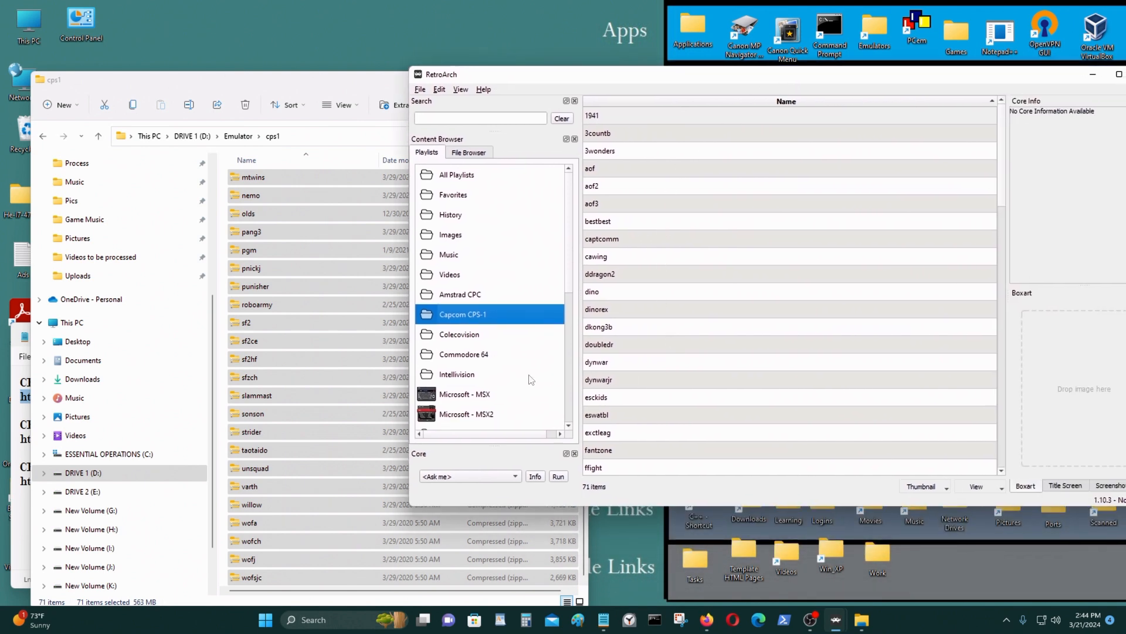
pyautogui.moveTo(463, 339)
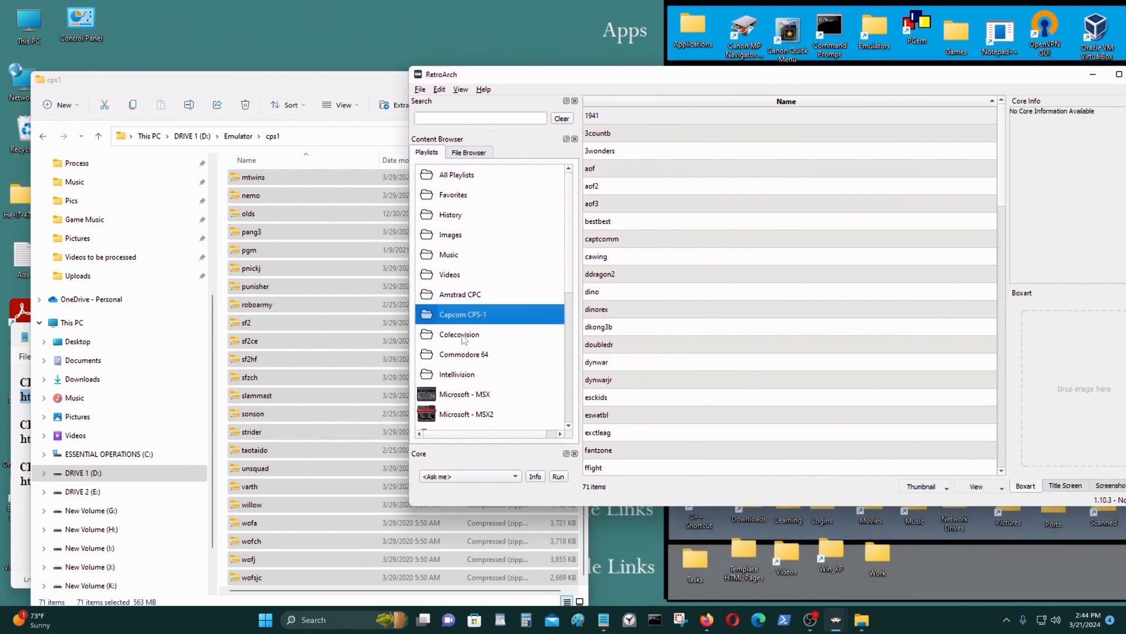
pyautogui.click(458, 334)
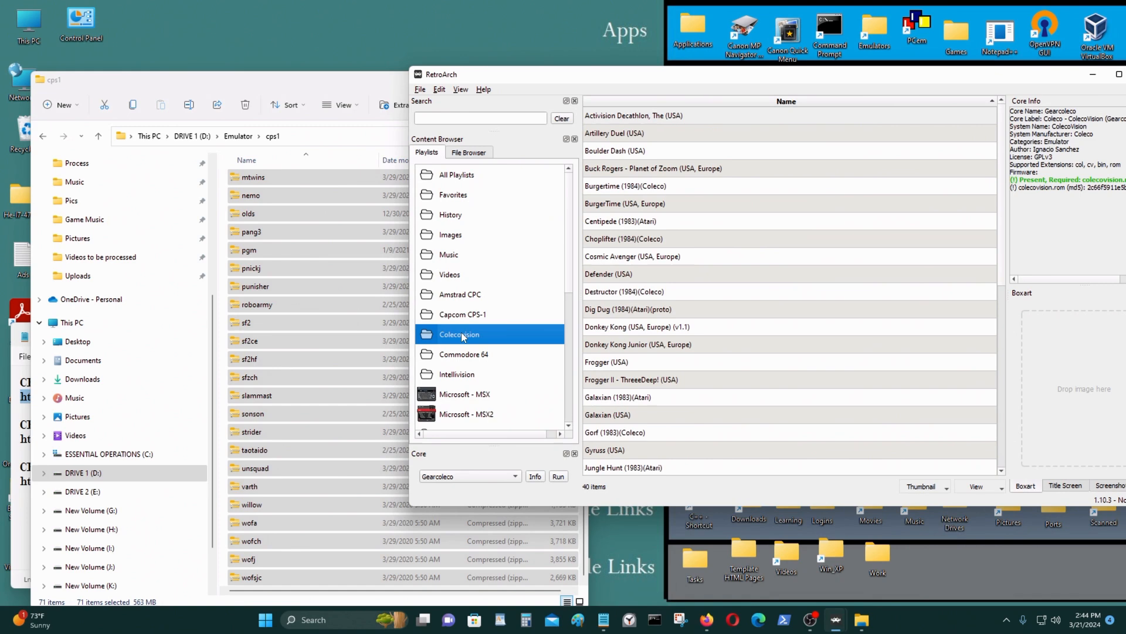
# Add a new playlist from the playlist context menu named 'Capcom CPS-2'
pyautogui.rightClick(458, 334)
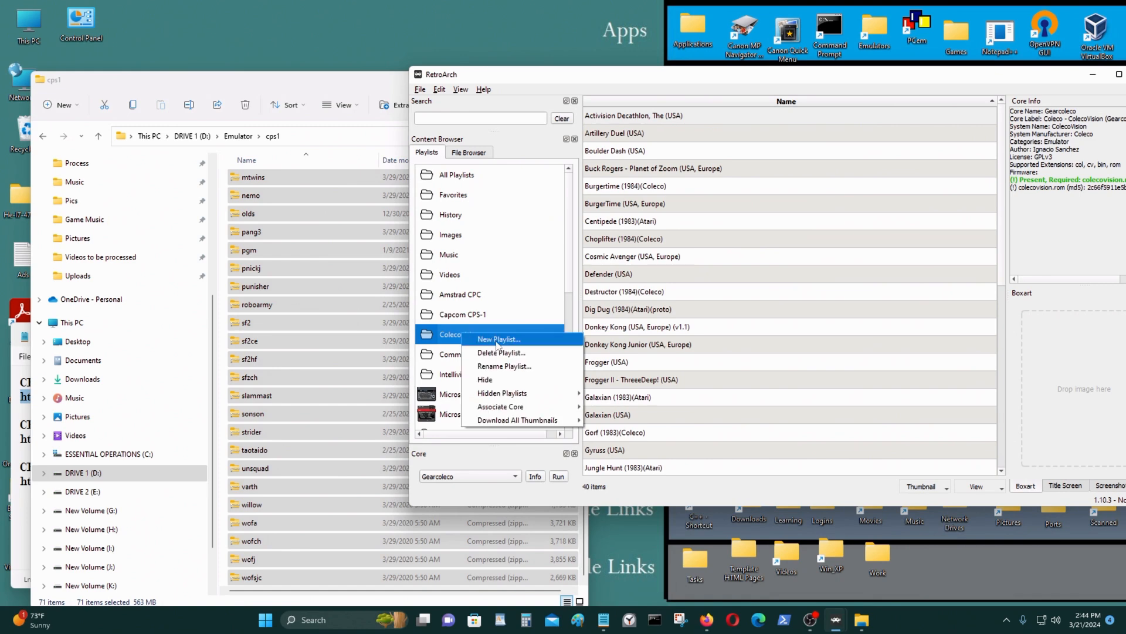
pyautogui.click(499, 339)
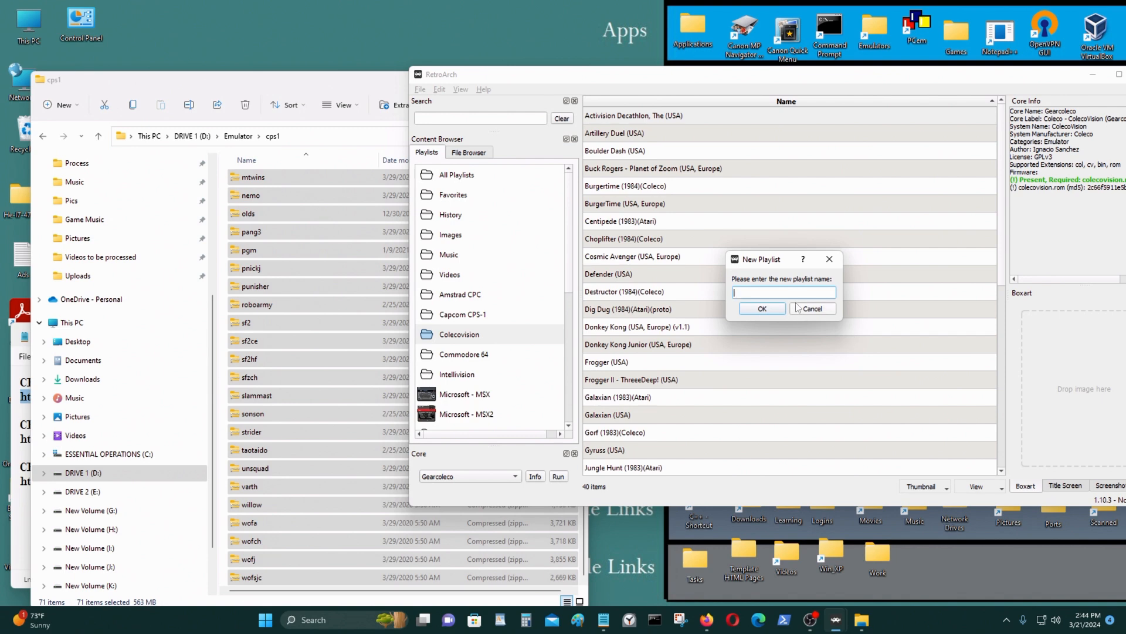
pyautogui.write('Capcu')
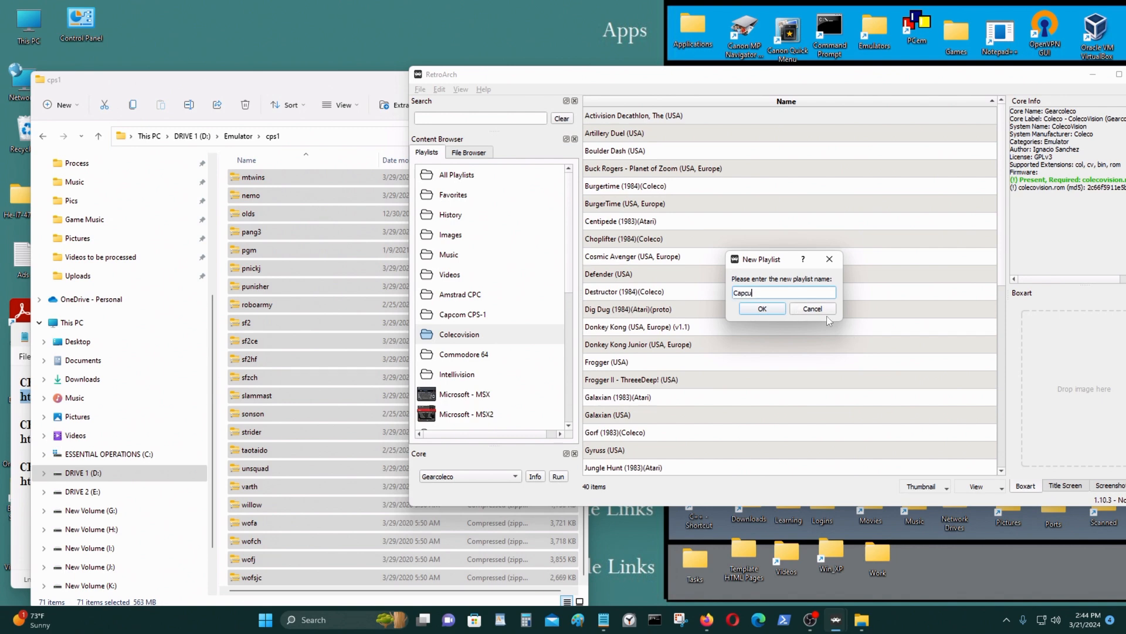
pyautogui.write('Capcom CPS-2')
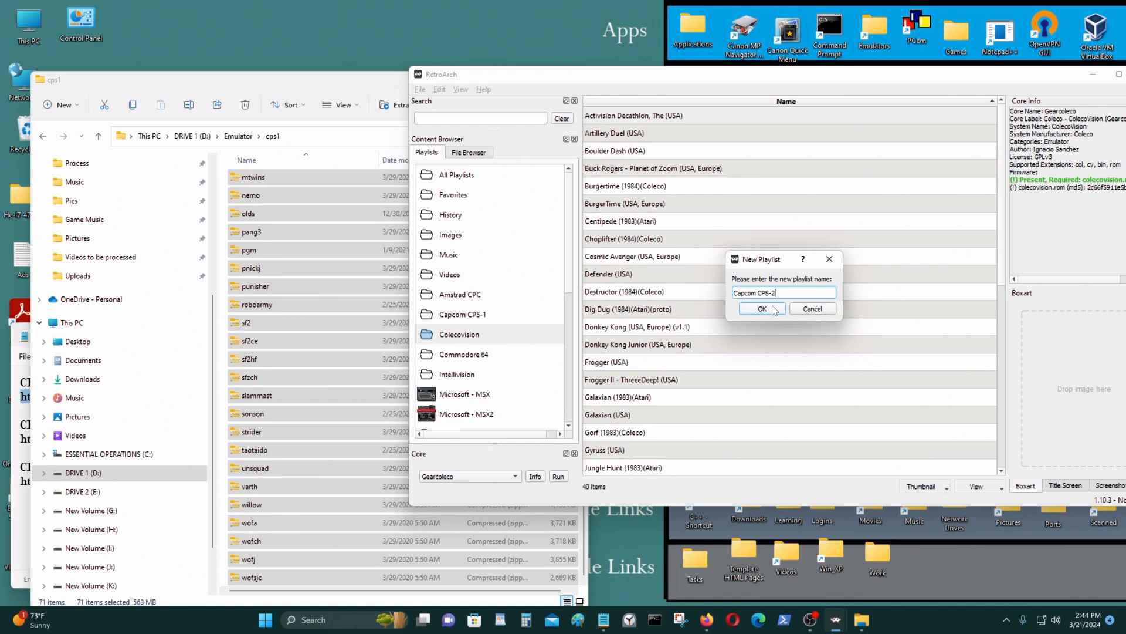
pyautogui.click(762, 308)
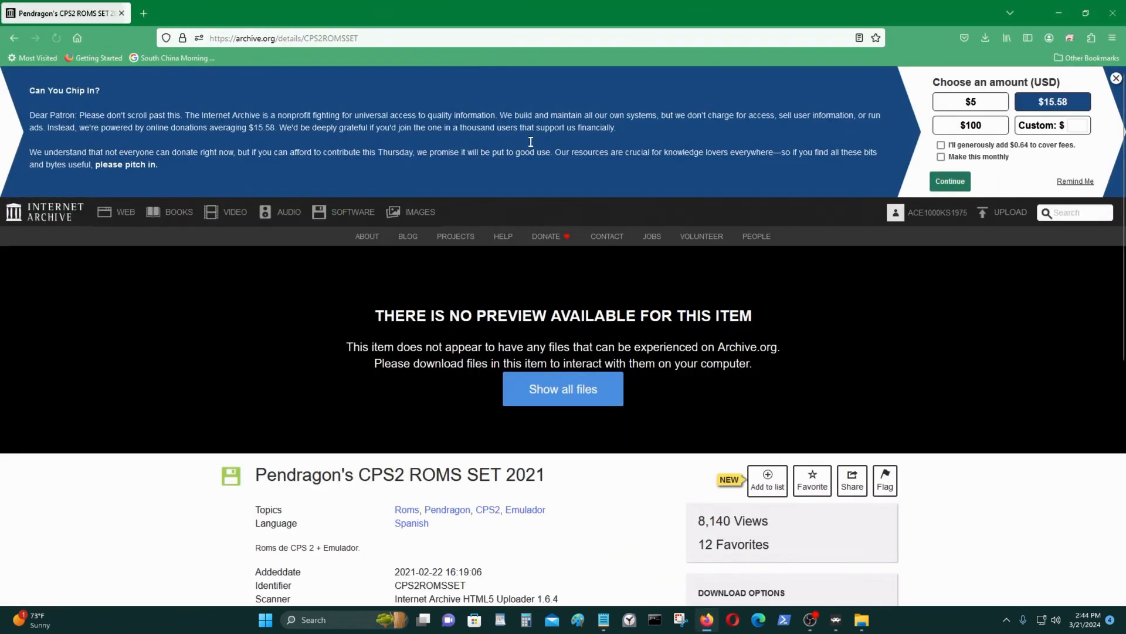
# Show and browse the item's 26 individual ZIP files under Download Options
pyautogui.scroll(-3)
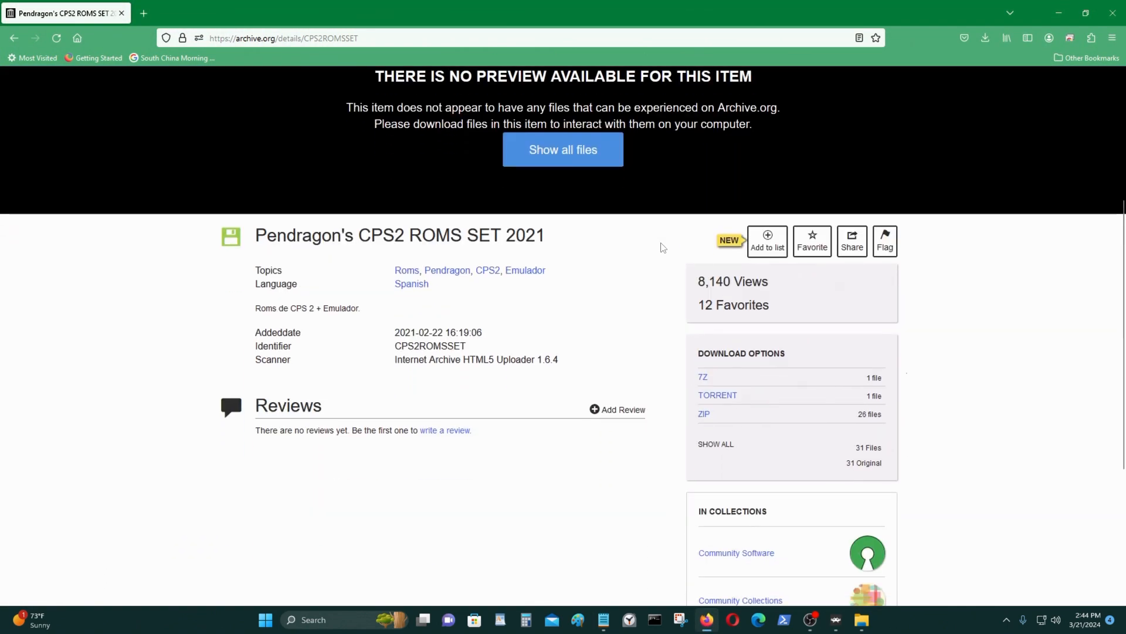
pyautogui.click(704, 413)
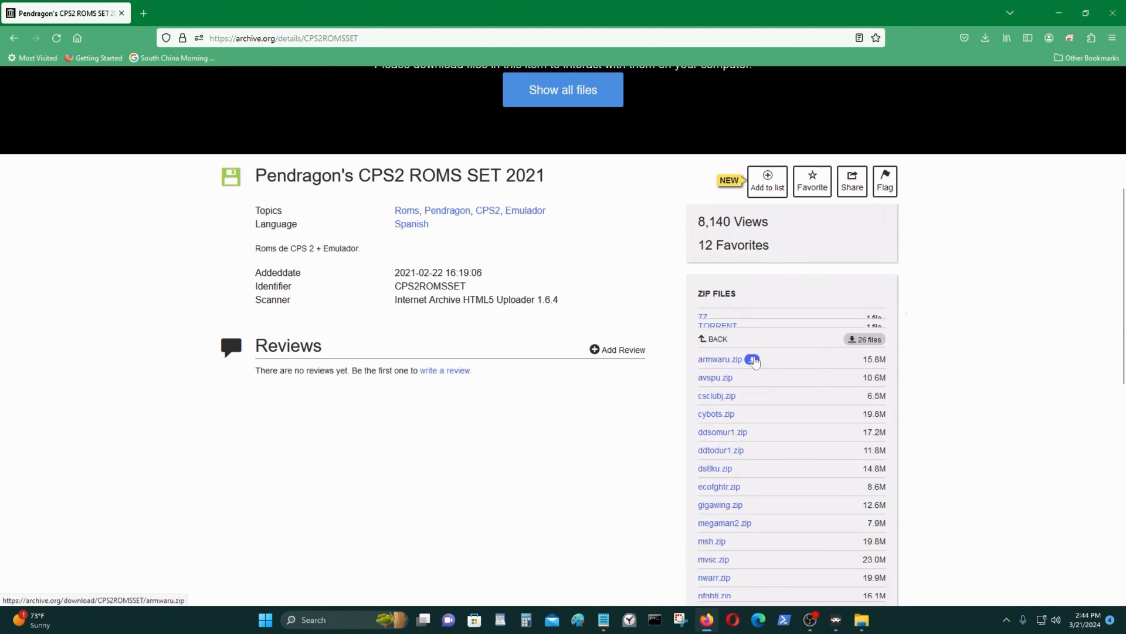
pyautogui.scroll(-3)
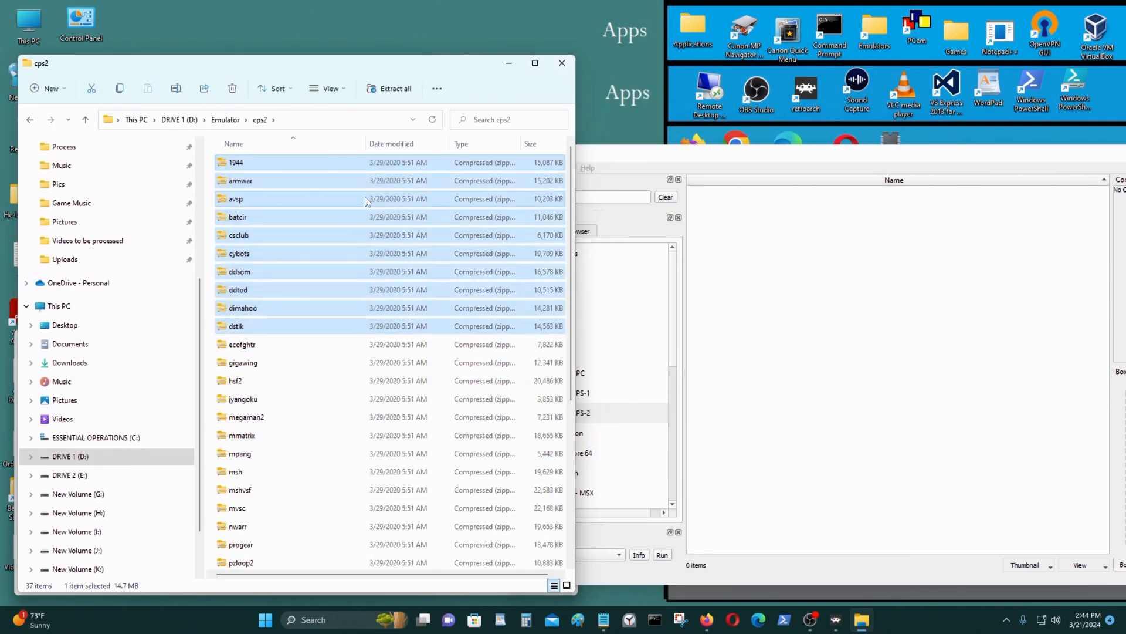
# Select the 37 cps2 archives and add them to the Capcom CPS-2 playlist
pyautogui.scroll(-3)
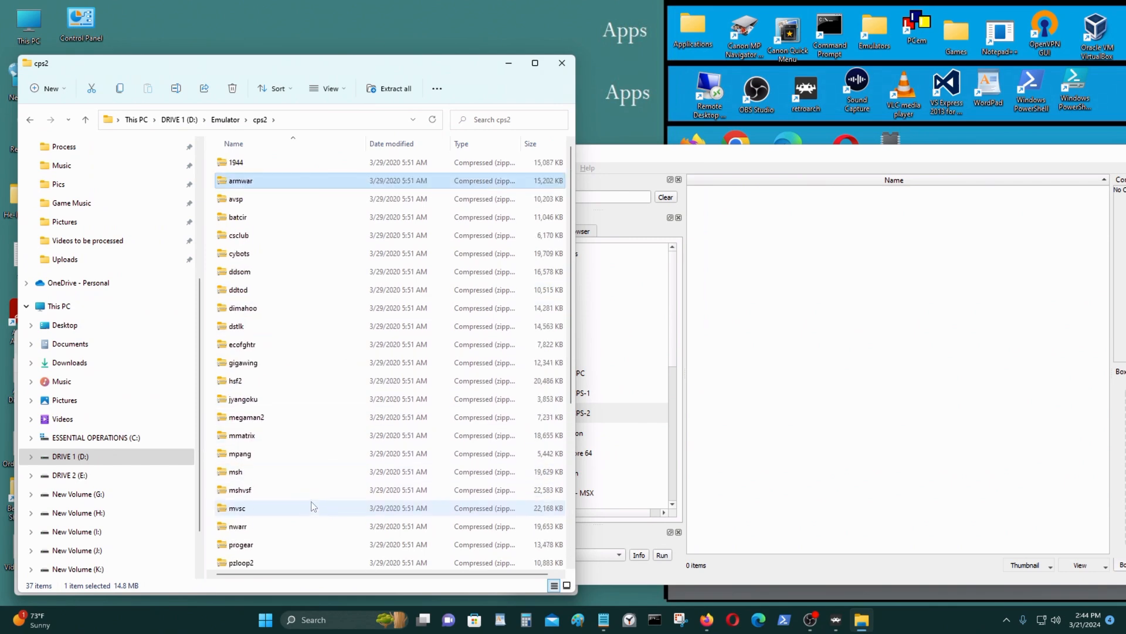
pyautogui.click(236, 162)
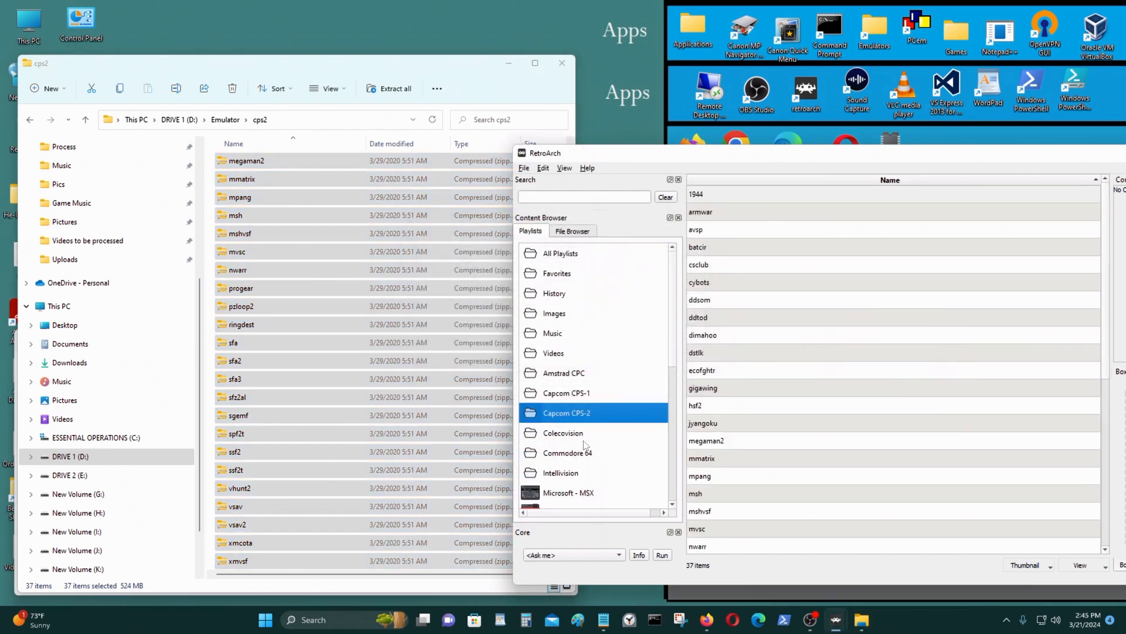
# Add a new playlist from the playlist context menu named 'Capcom CPS-3'
pyautogui.rightClick(563, 432)
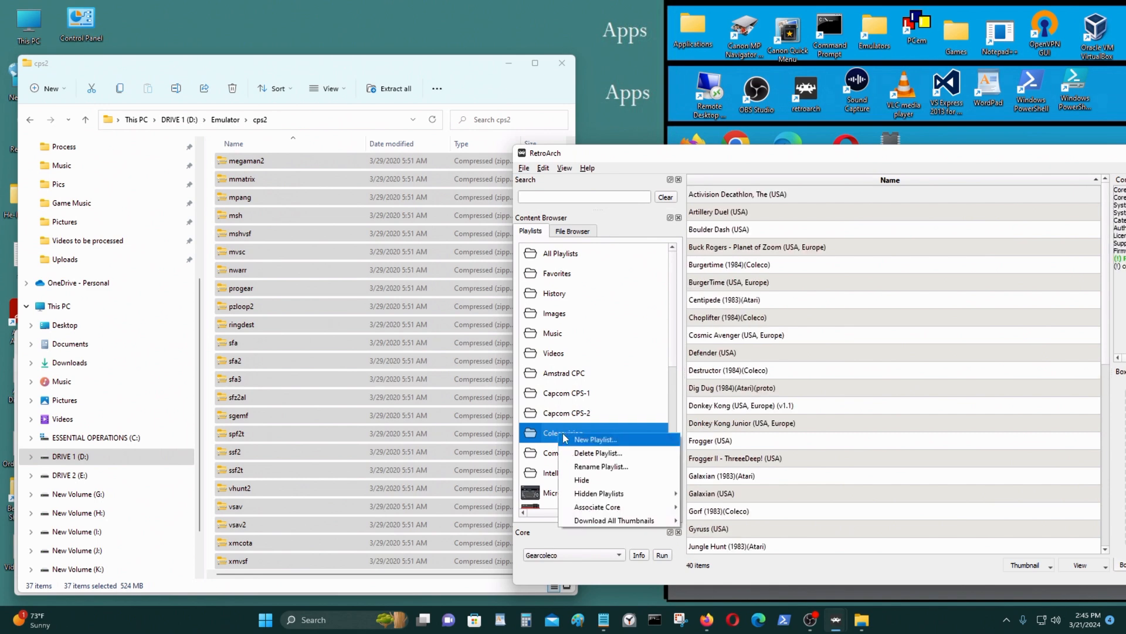
pyautogui.click(592, 439)
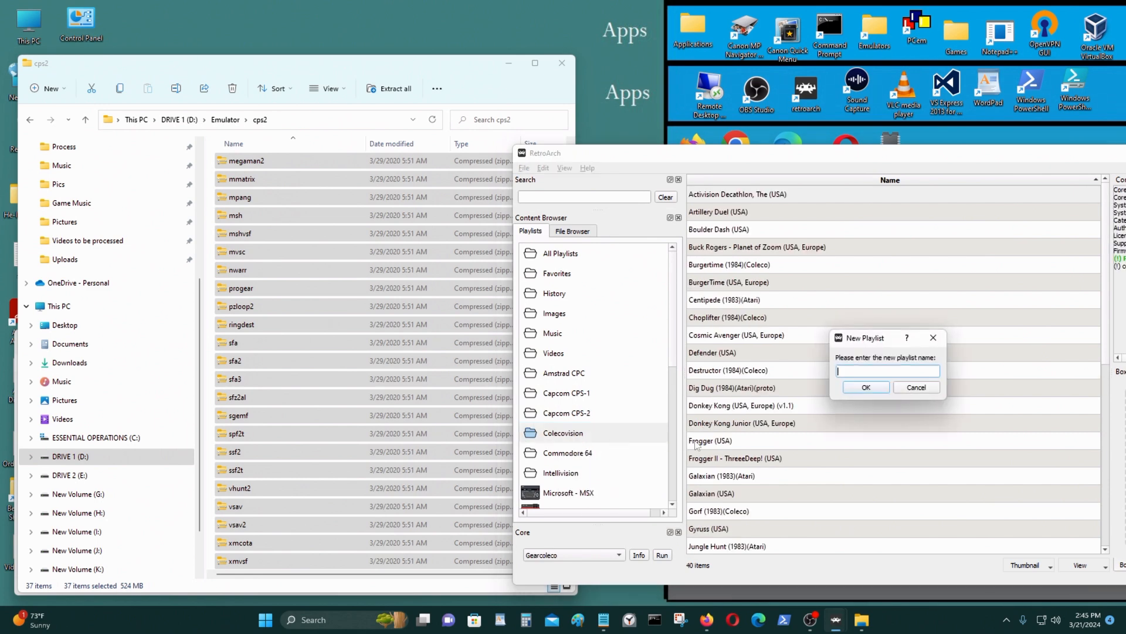
pyautogui.write('Capcom')
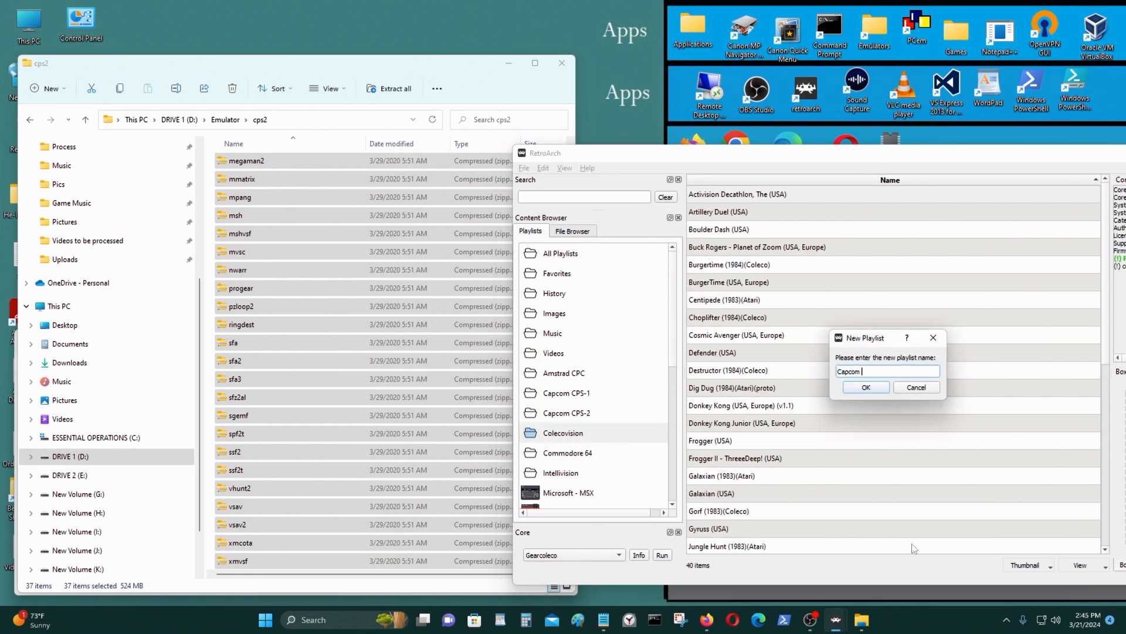
pyautogui.write('CPS-3')
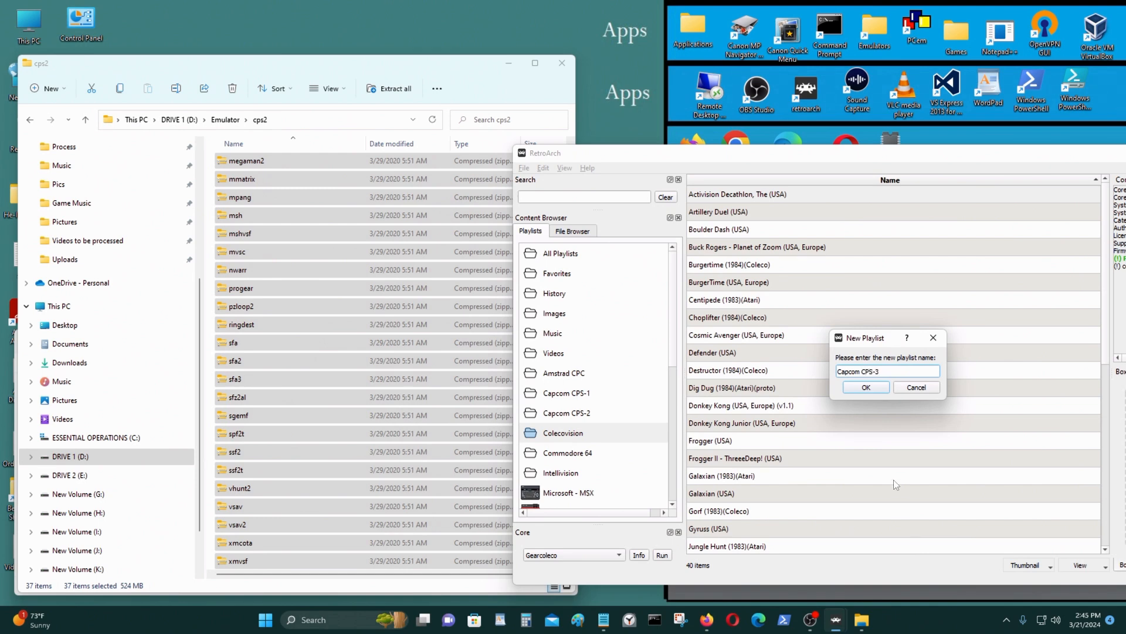
pyautogui.click(865, 387)
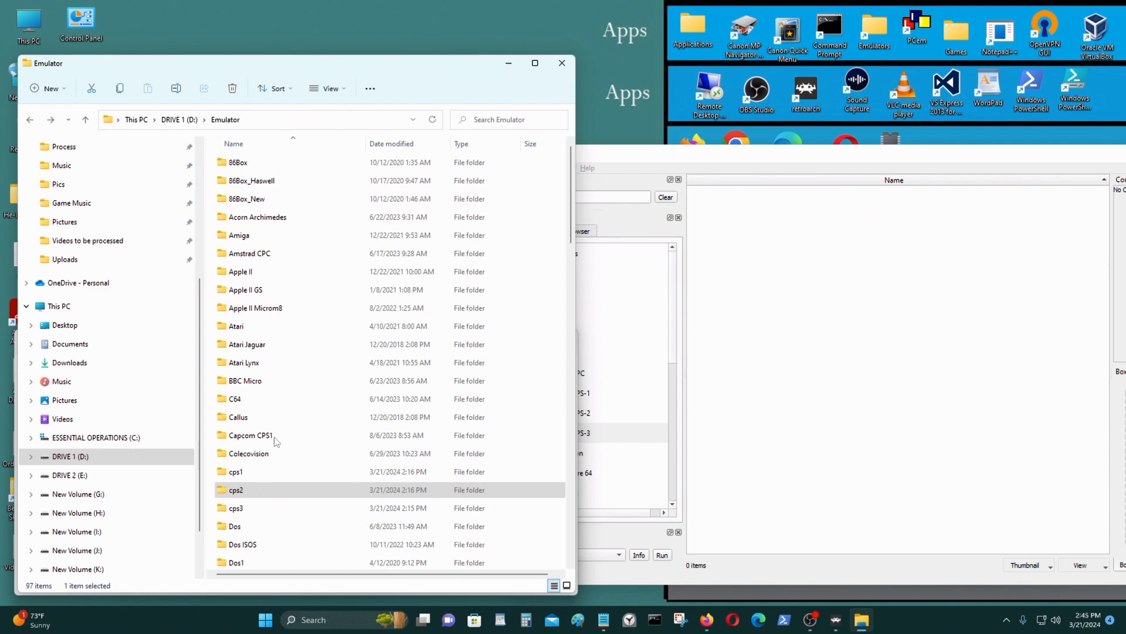
# Add all 258 archives from D:\Emulator\cps3 to the Capcom CPS-3 playlist and confirm the entry
pyautogui.doubleClick(235, 508)
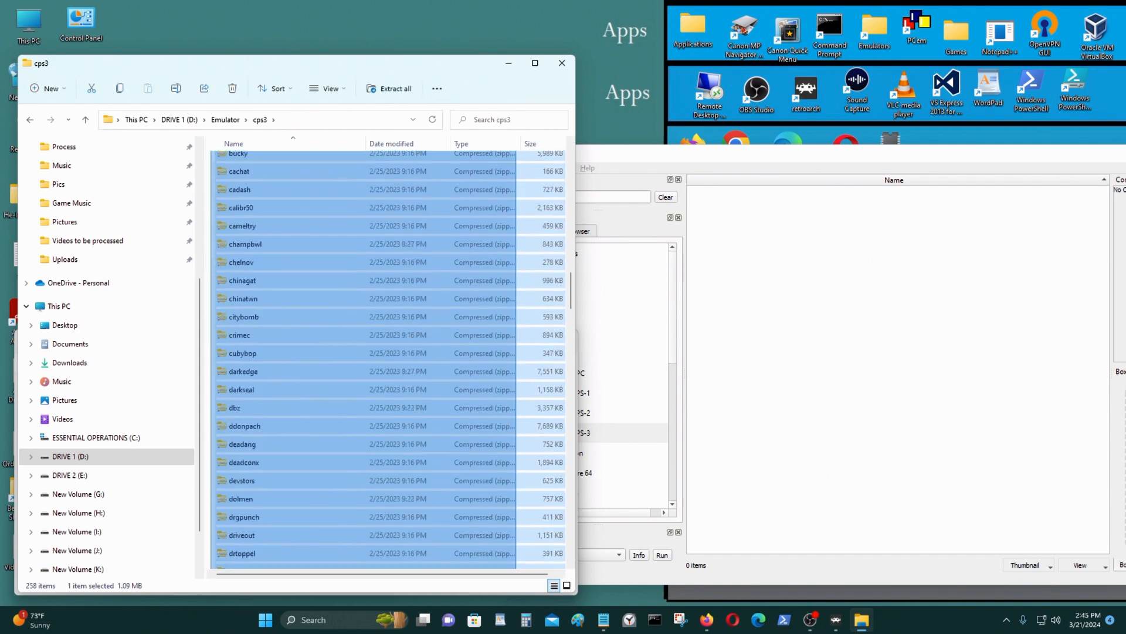
pyautogui.scroll(-3)
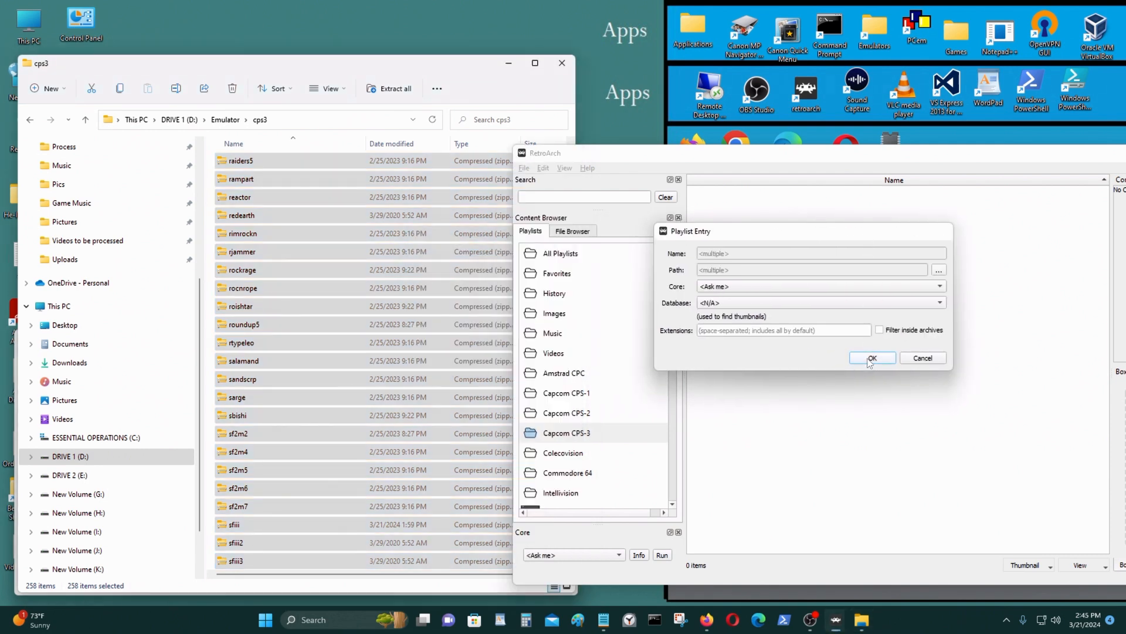
pyautogui.click(871, 358)
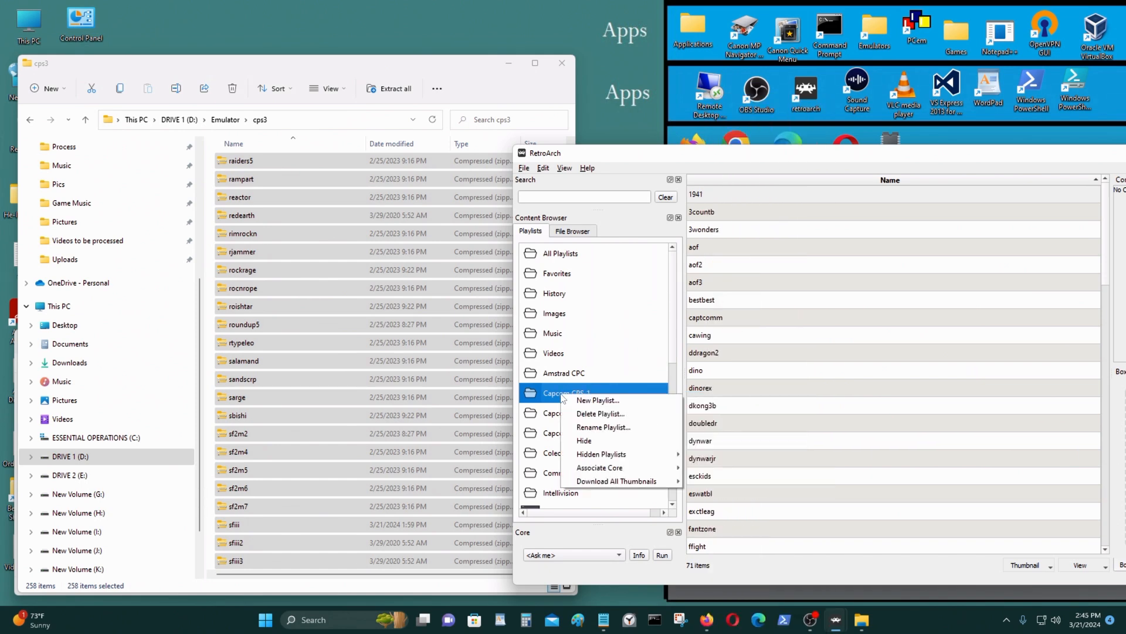
# Associate the Capcom CPS-2 playlist with the FB Alpha 2012 CPS-2 core
pyautogui.click(599, 467)
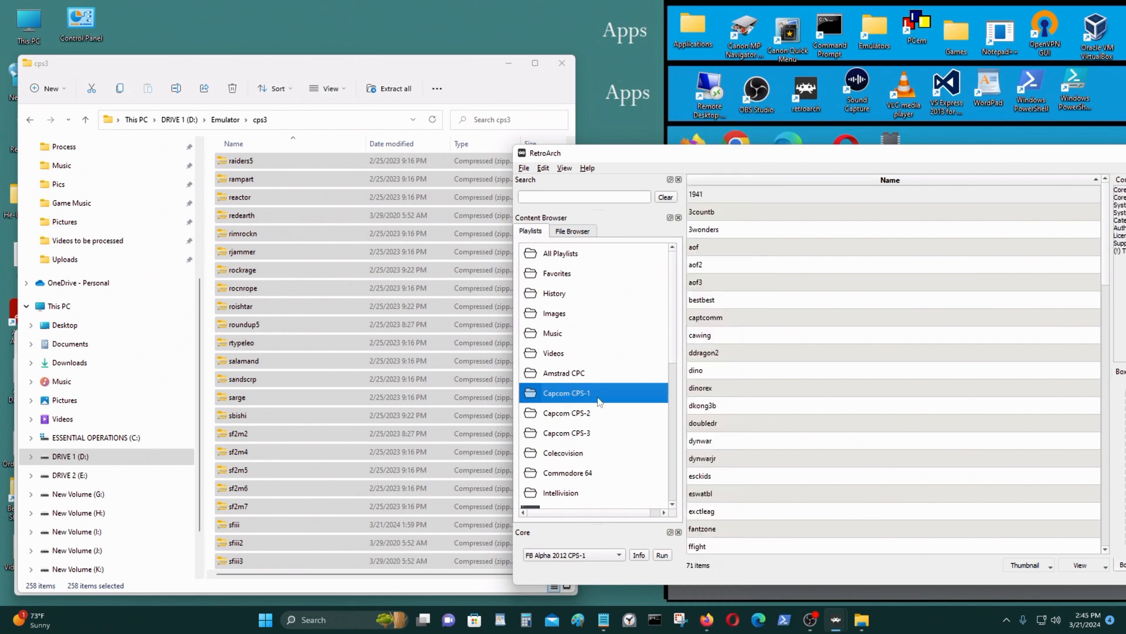
pyautogui.click(566, 413)
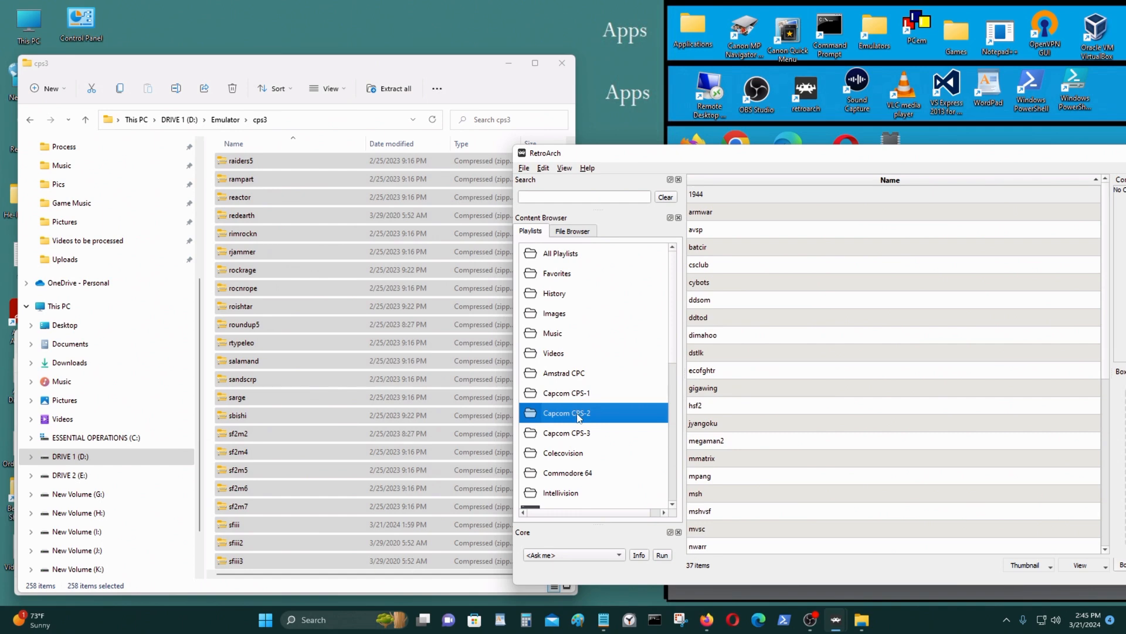
pyautogui.rightClick(566, 412)
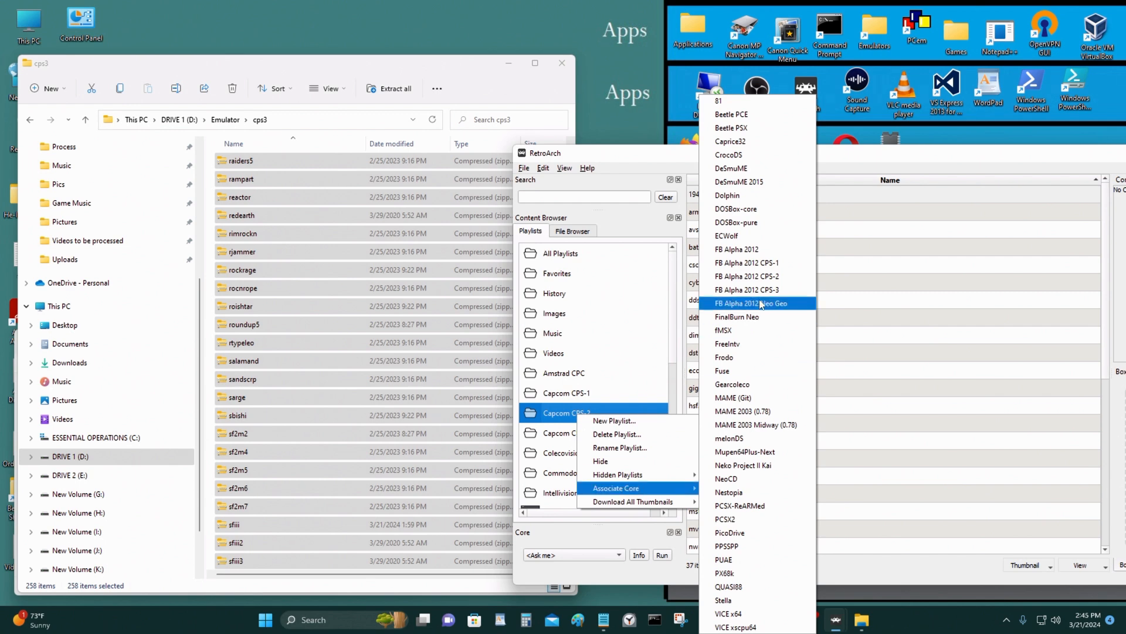
pyautogui.moveTo(749, 276)
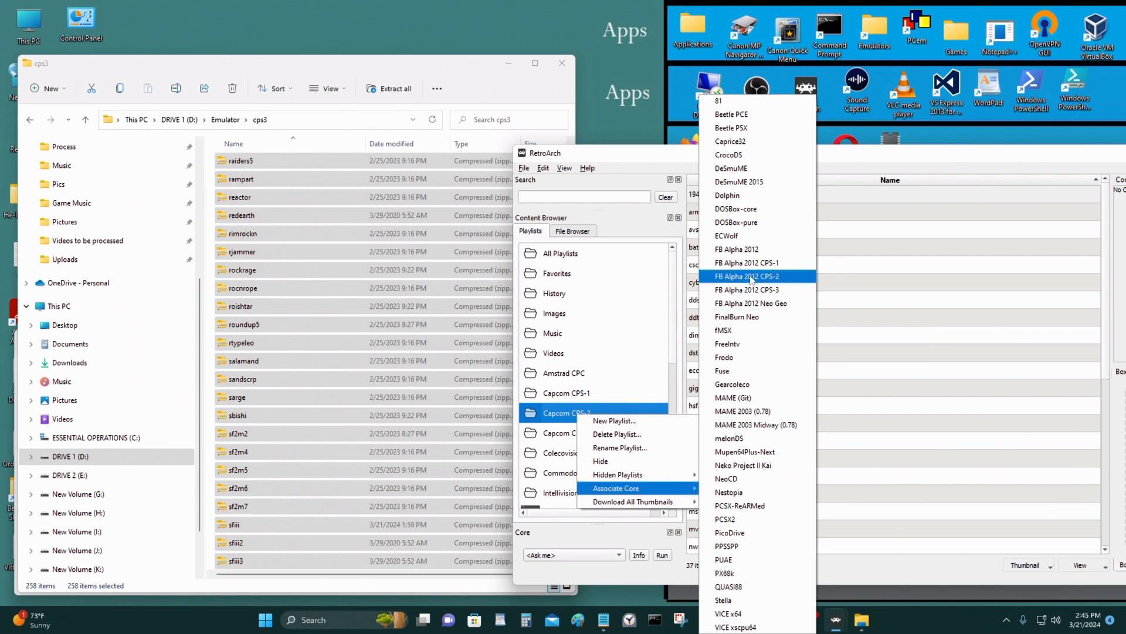
pyautogui.click(747, 276)
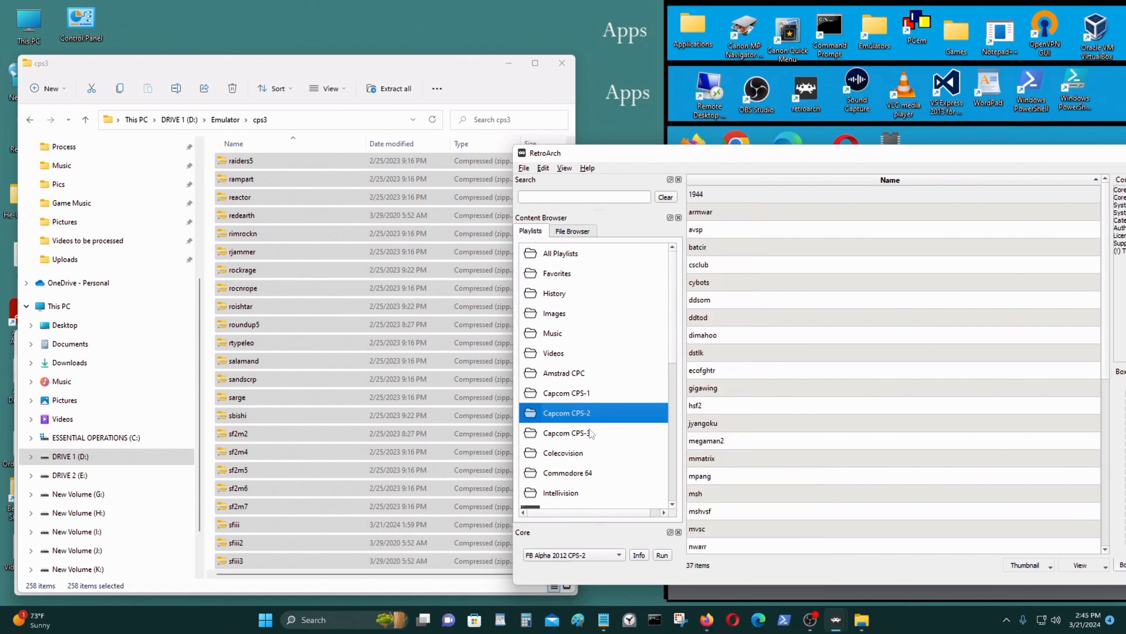
# Associate the Capcom CPS-3 playlist with the FB Alpha 2012 CPS-3 core
pyautogui.click(566, 433)
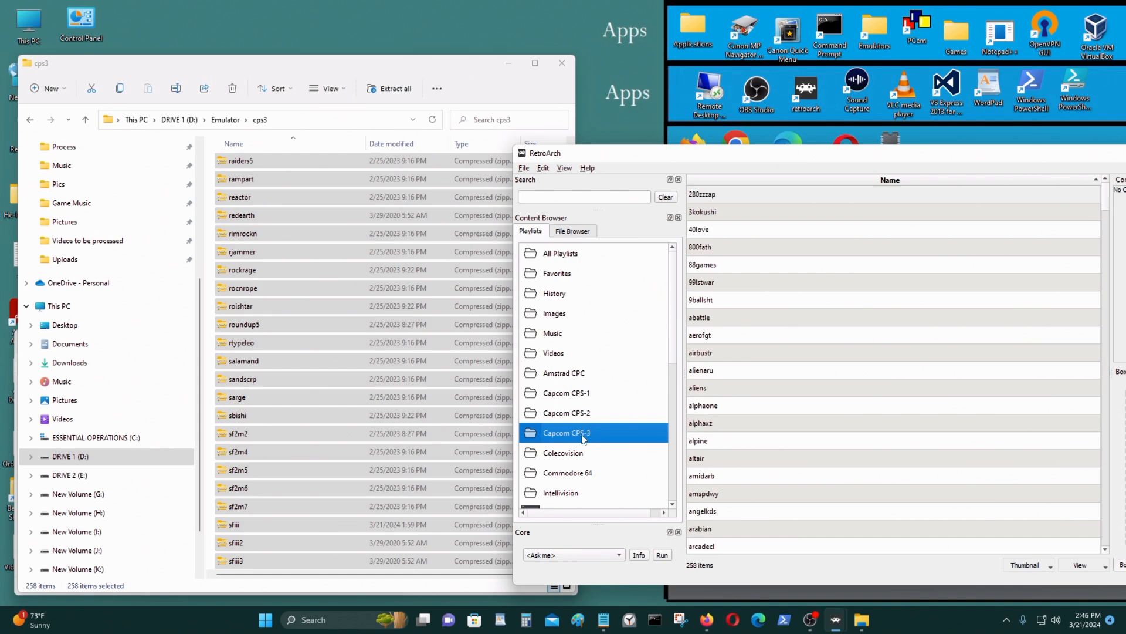
pyautogui.rightClick(566, 432)
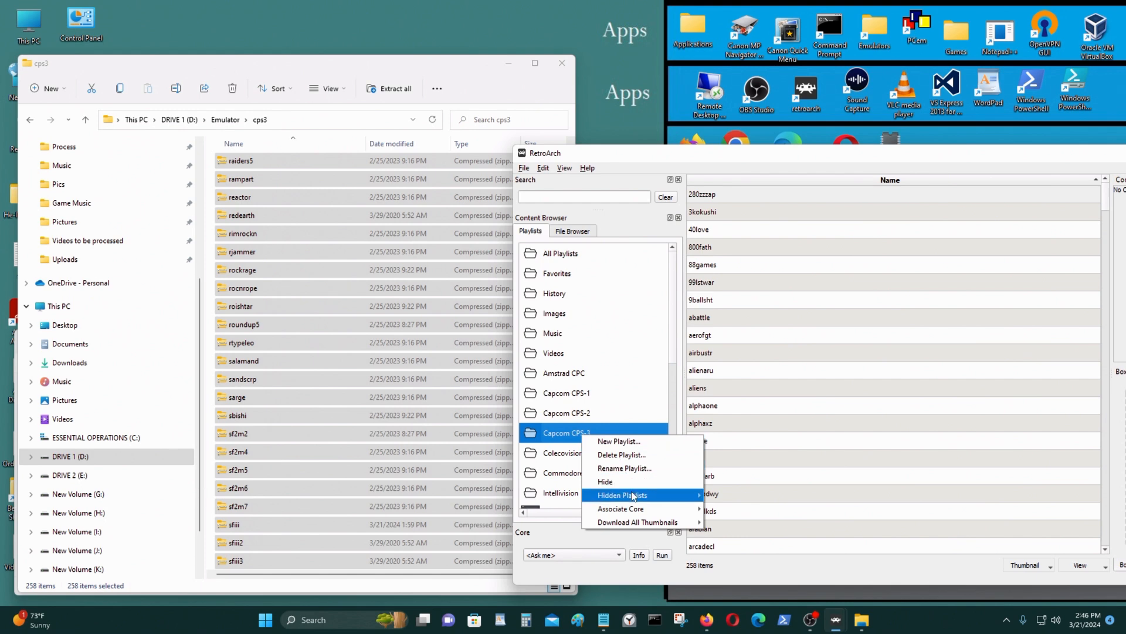
pyautogui.click(621, 508)
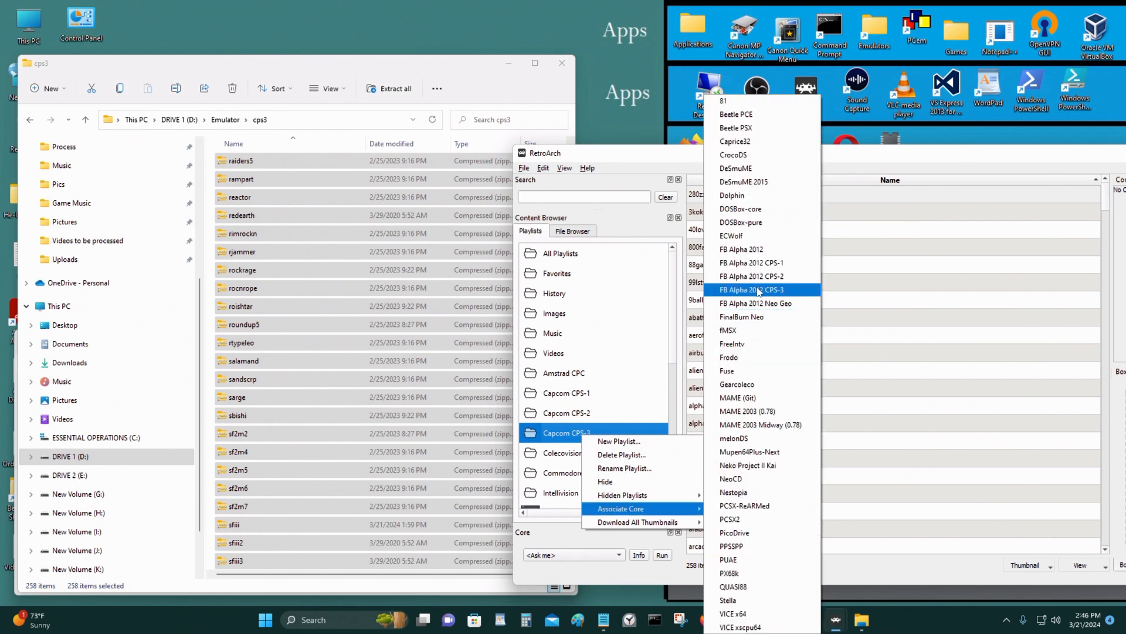
pyautogui.click(752, 289)
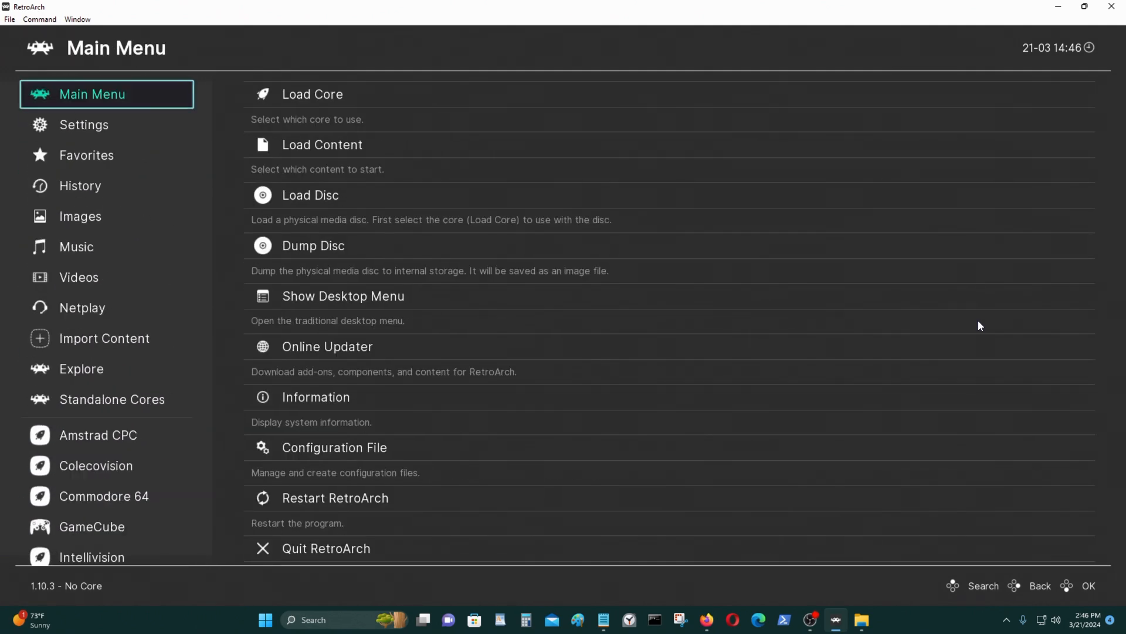
# Maximize RetroArch and scroll the sidebar to the Capcom CPS-1, CPS-2 and CPS-3 playlists
pyautogui.scroll(-3)
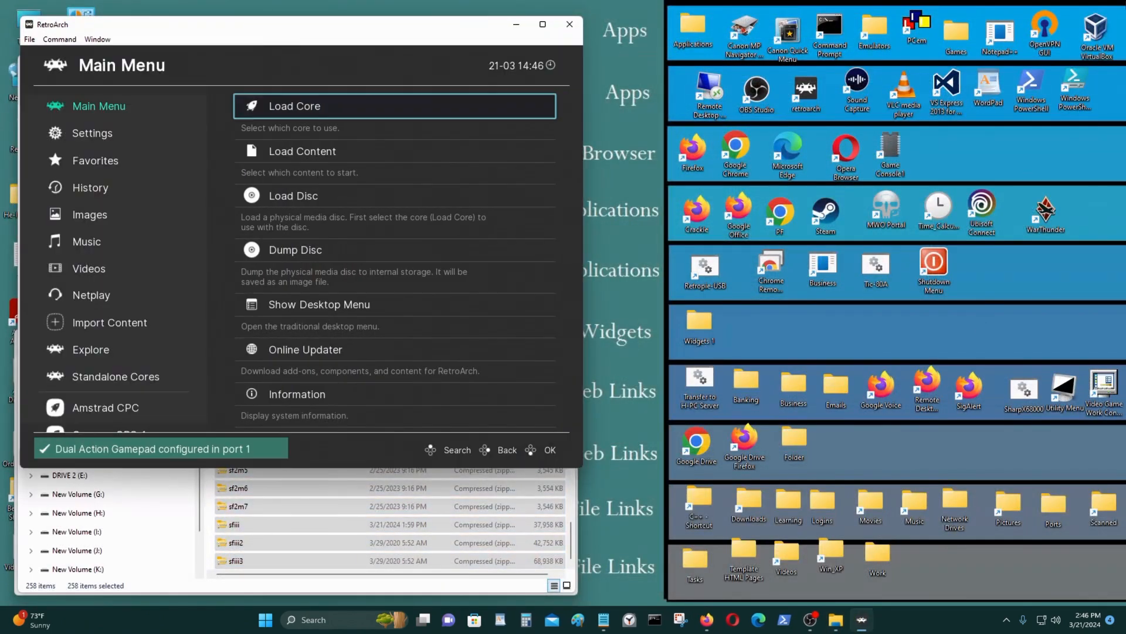
pyautogui.click(542, 24)
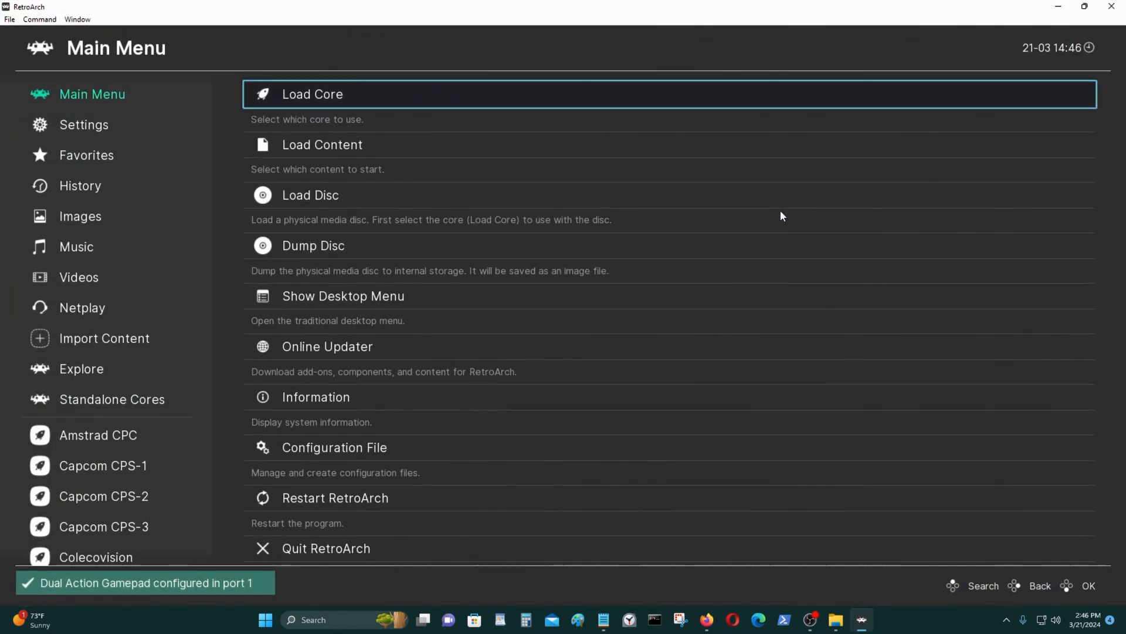
pyautogui.click(112, 400)
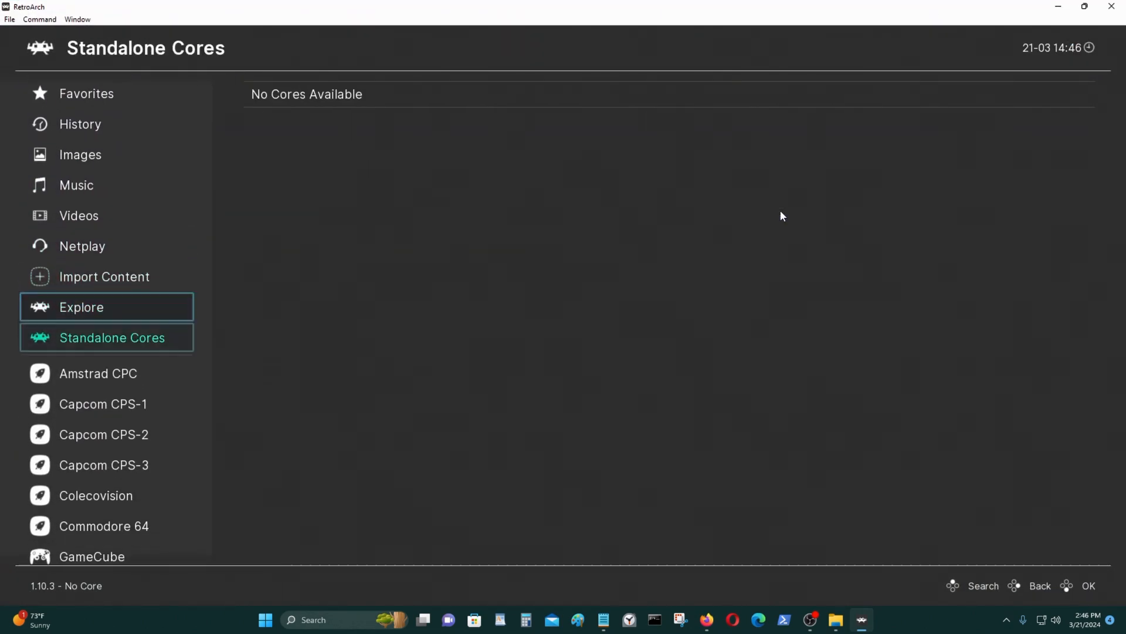
# Run cawing from the Capcom CPS-1 playlist with the FB Alpha 2012 CPS-1 core
pyautogui.click(101, 403)
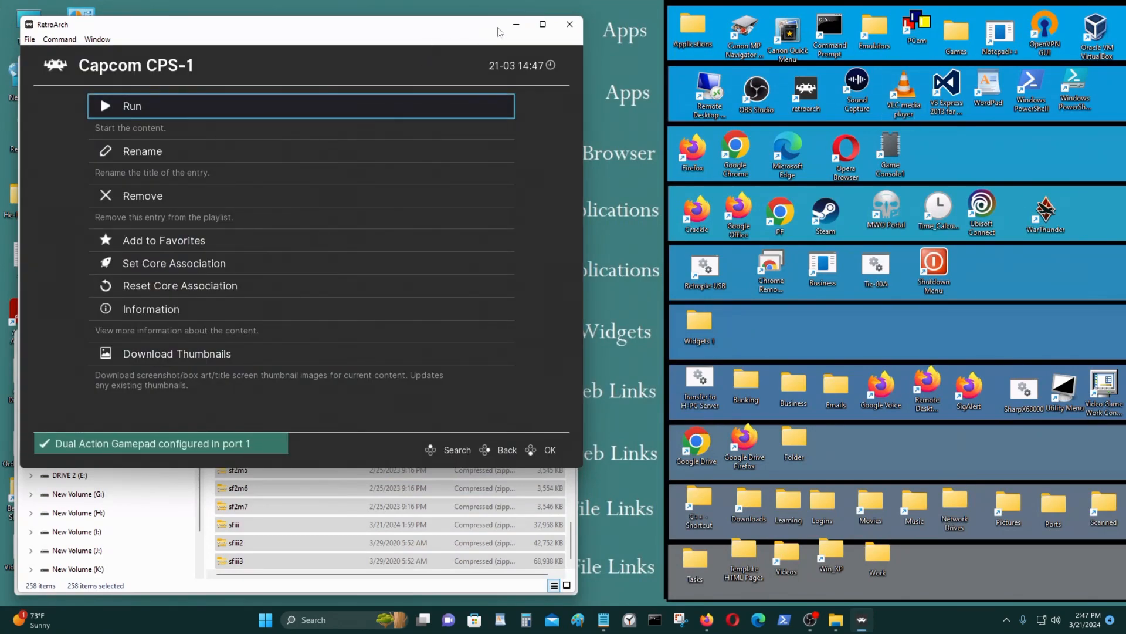
pyautogui.click(543, 23)
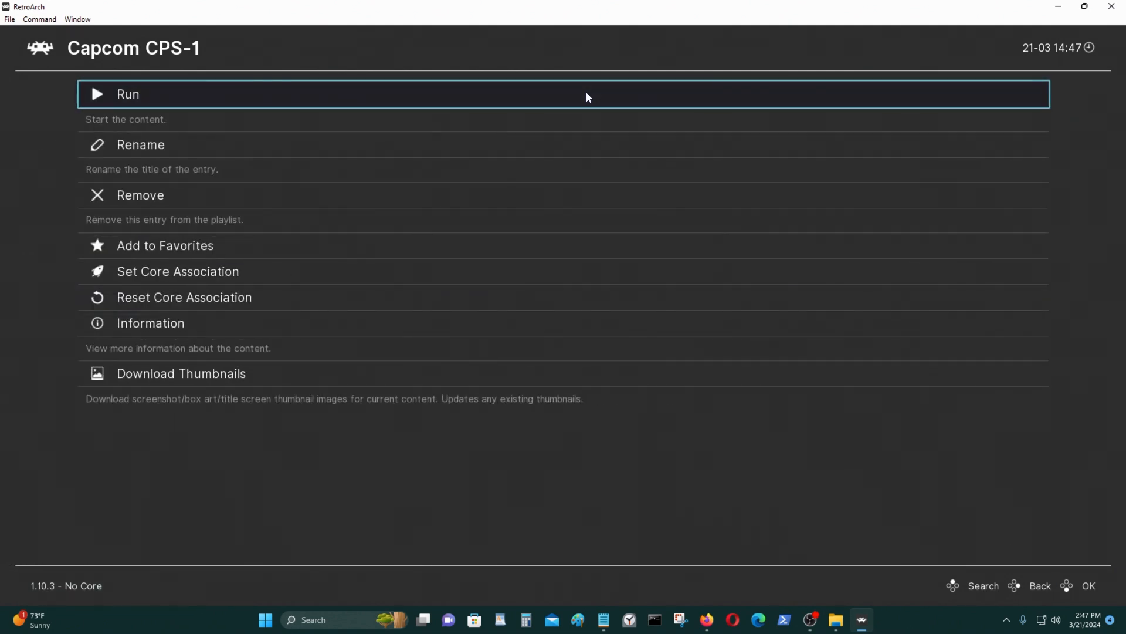
pyautogui.click(128, 94)
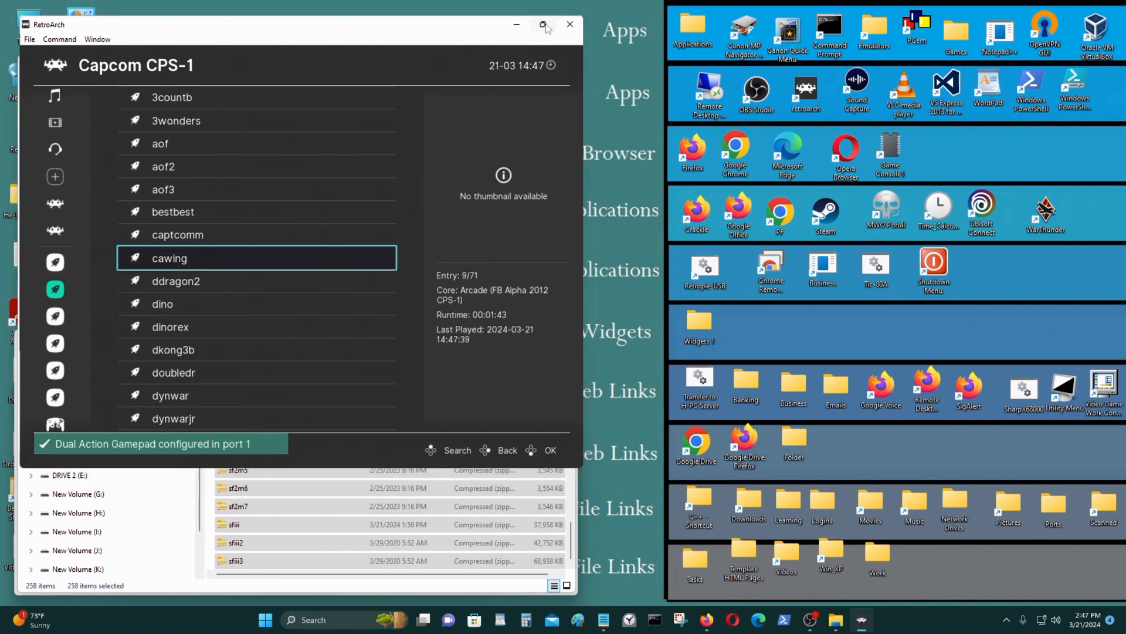
# Reset the CPS-2 entry's core association and launch ddtod with FB Alpha 2012 CPS-2
pyautogui.click(543, 23)
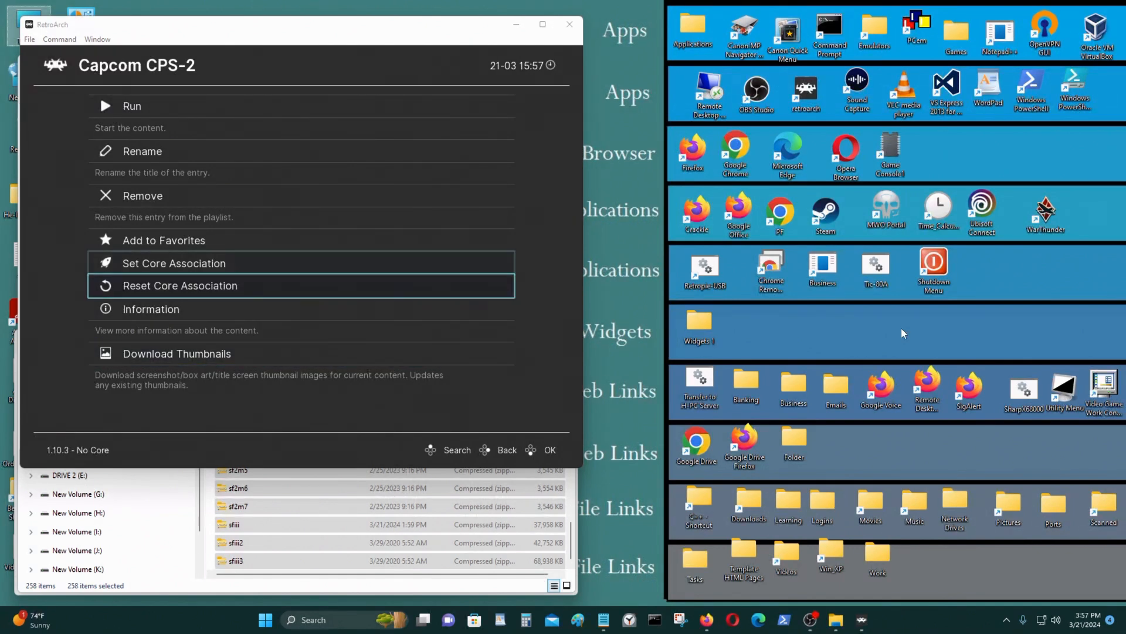
pyautogui.click(163, 240)
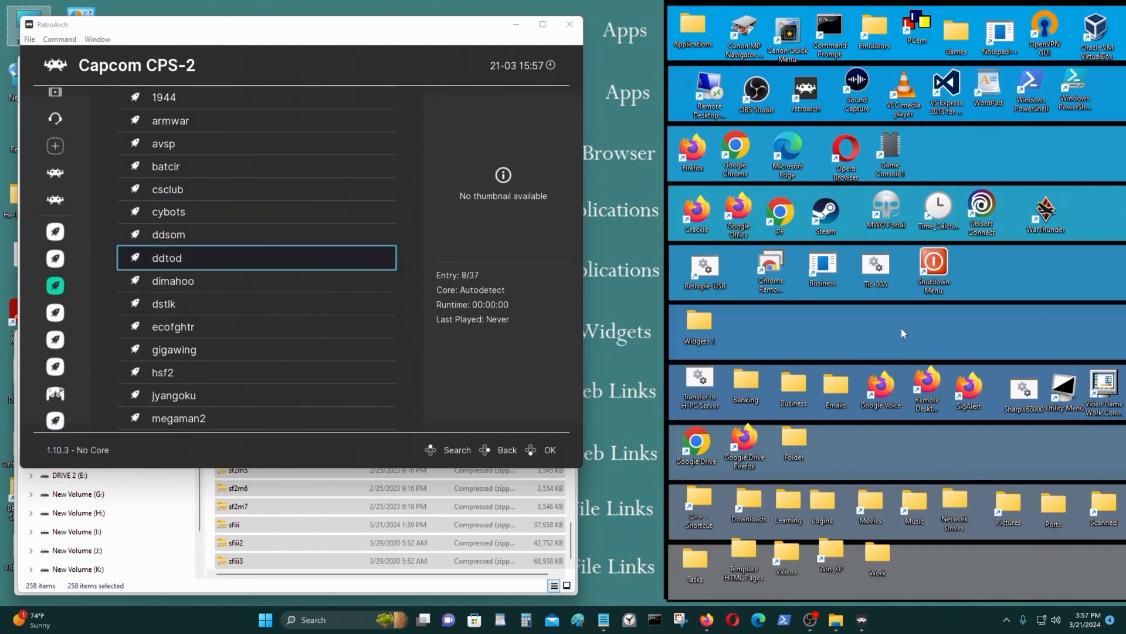
pyautogui.scroll(-3)
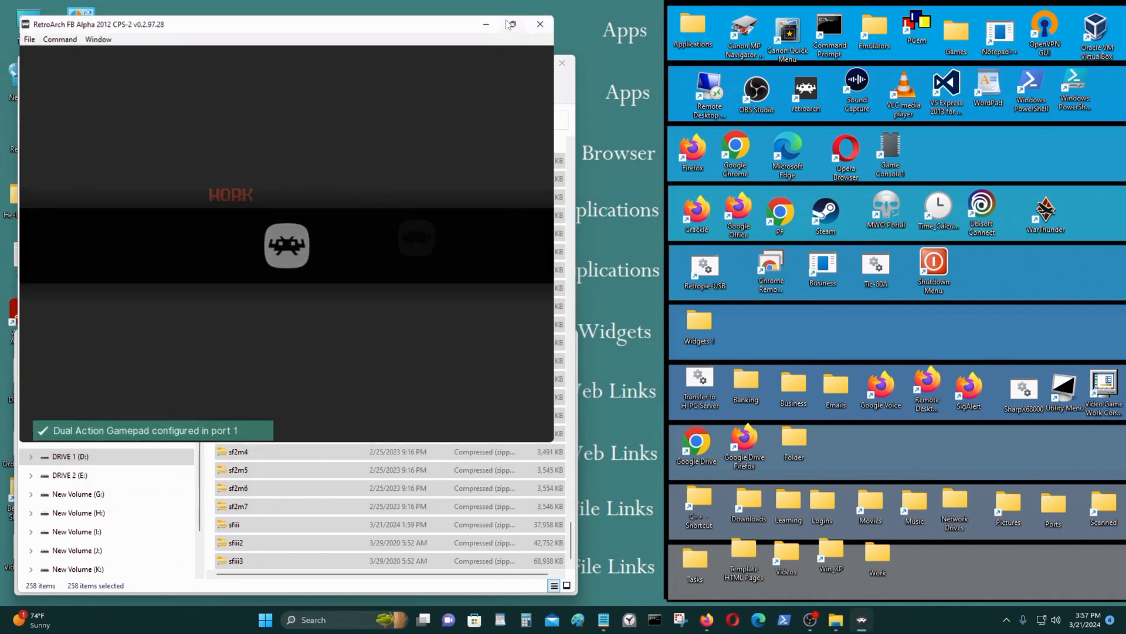
# Close the loading CPS-2 content and return to the playlist entry's options
pyautogui.click(511, 23)
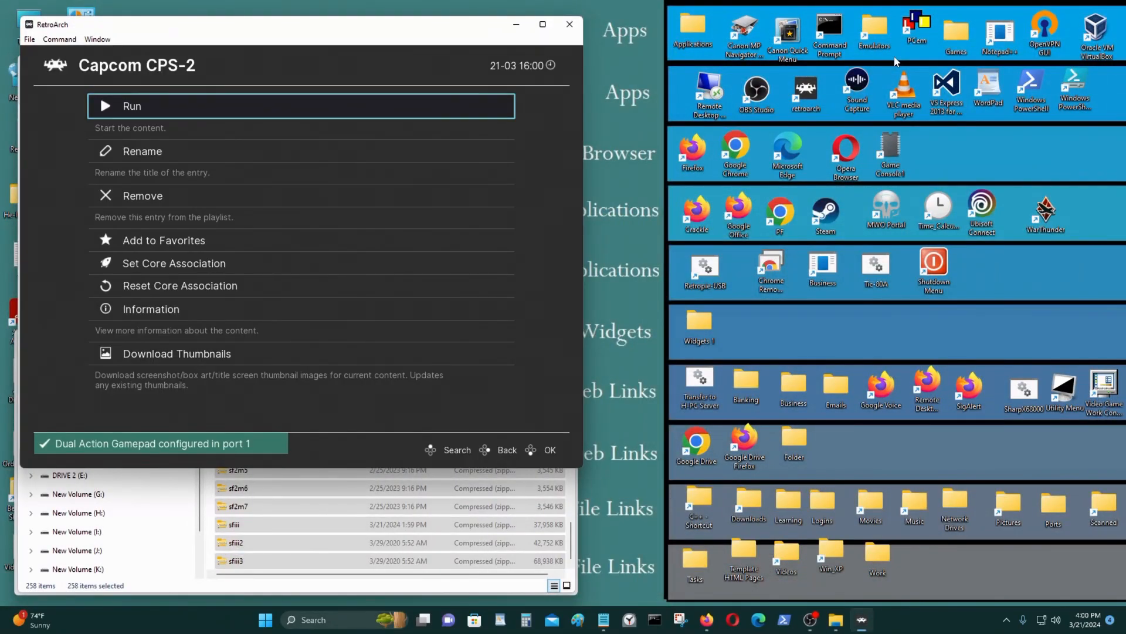
# Run Street Fighter Alpha, start and play a round, then press F1 to return
pyautogui.click(507, 450)
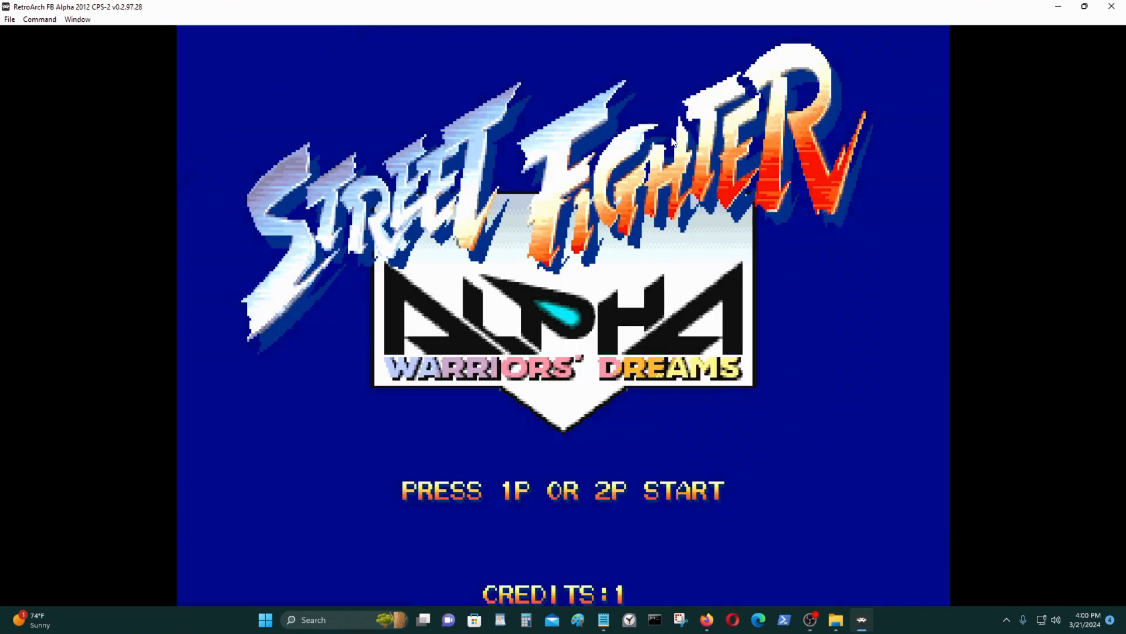
pyautogui.press('enter')
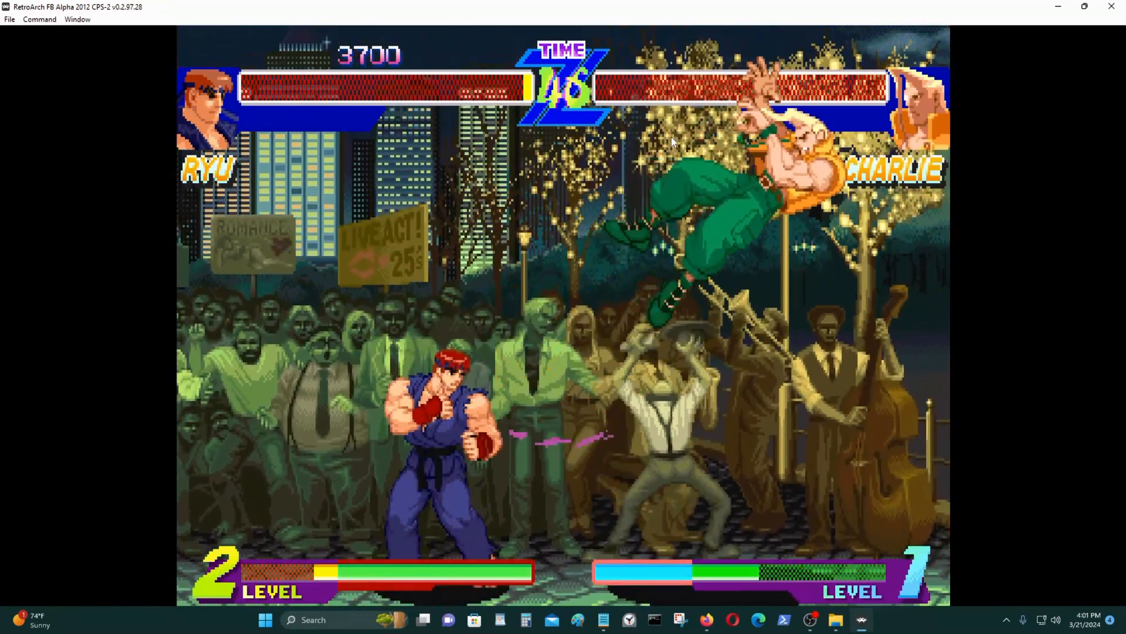
pyautogui.press('F1')
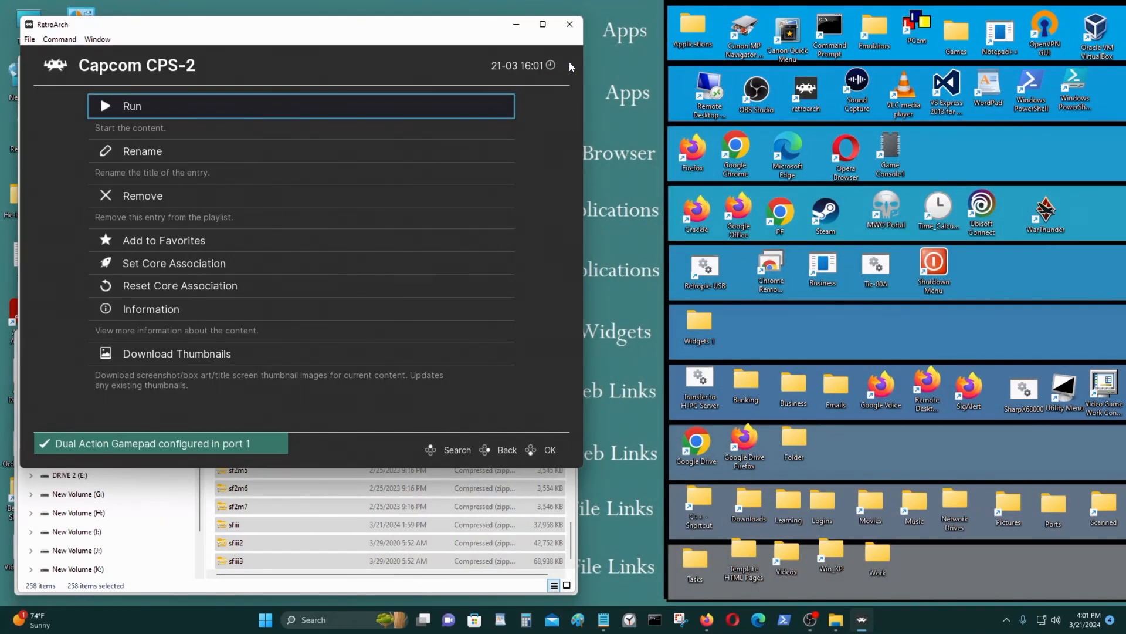
# Open the Capcom CPS-3 playlist, scroll down to sfiii3 and start it
pyautogui.click(542, 24)
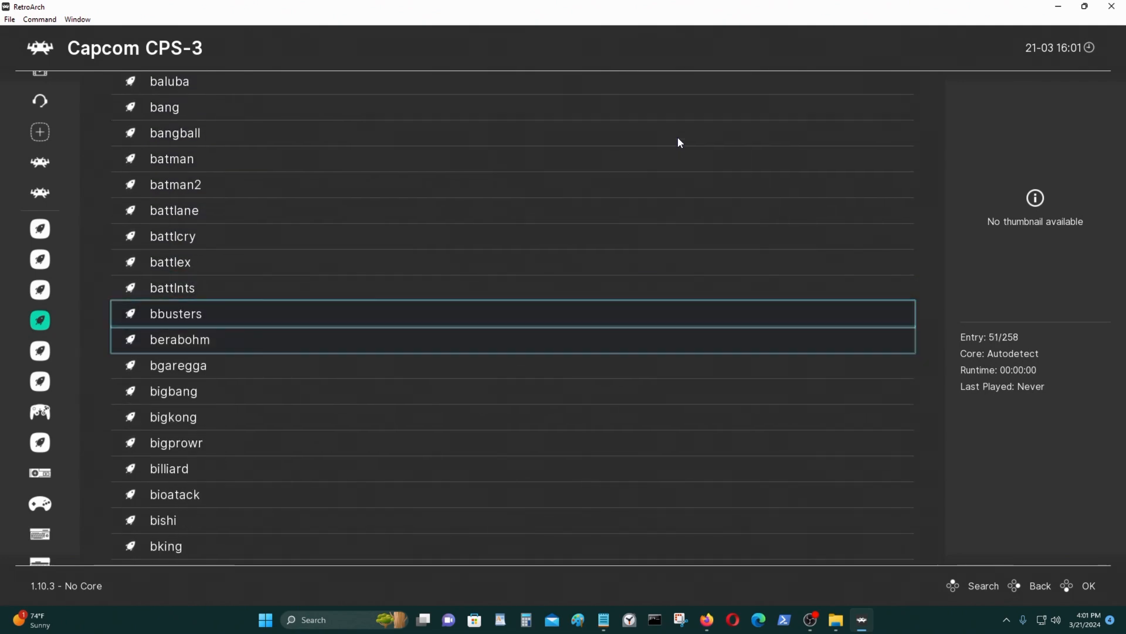
pyautogui.scroll(-3)
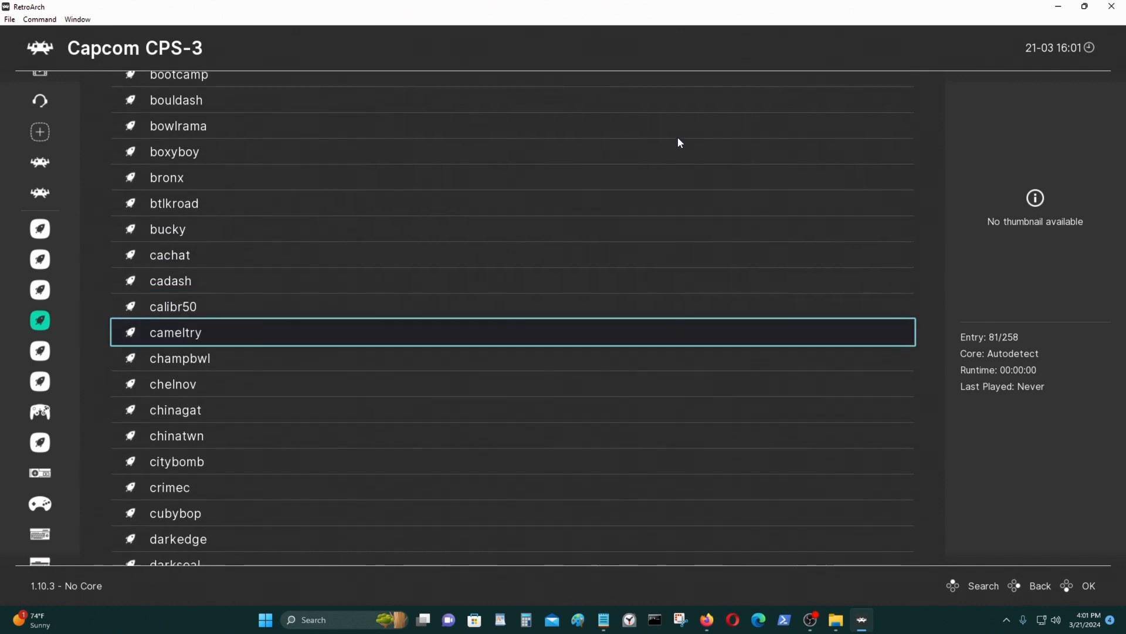
pyautogui.scroll(-3)
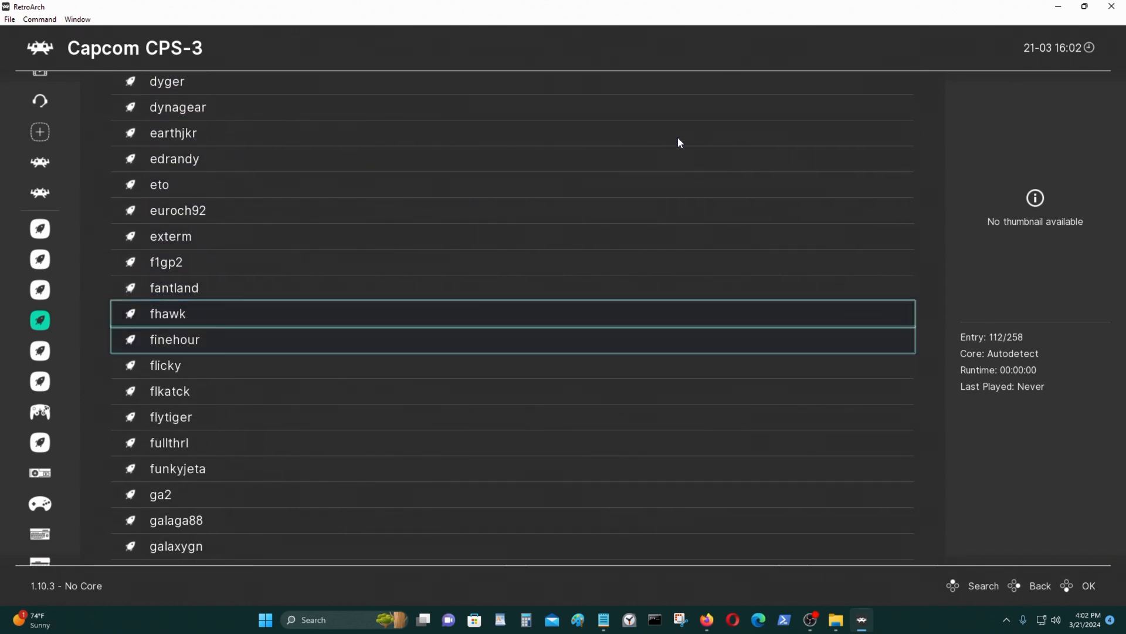
pyautogui.scroll(-3)
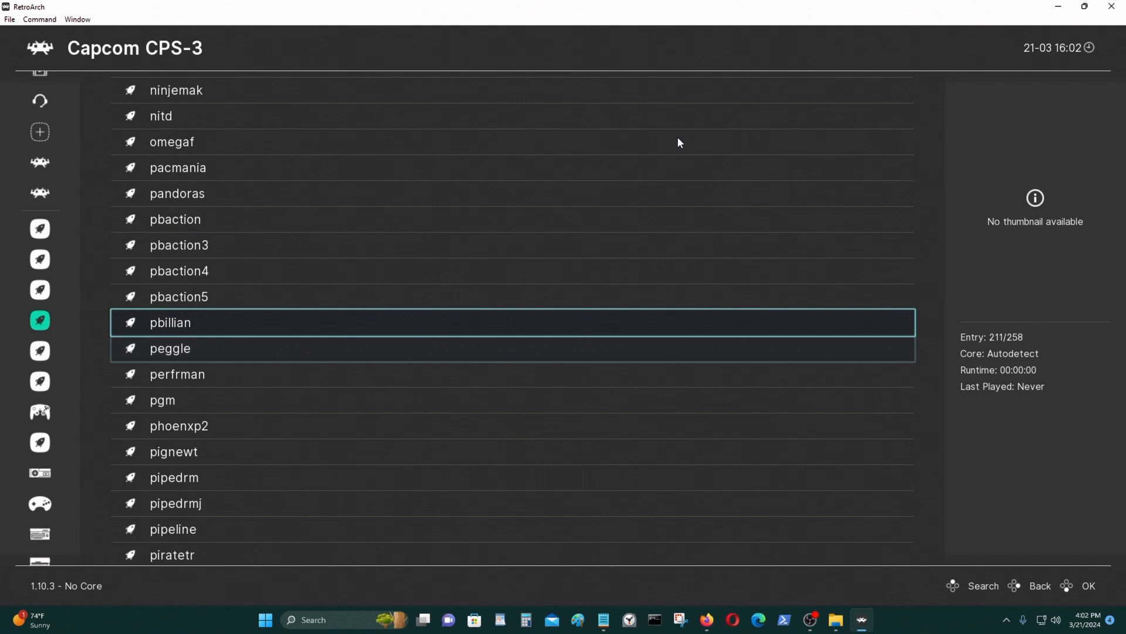
pyautogui.scroll(-3)
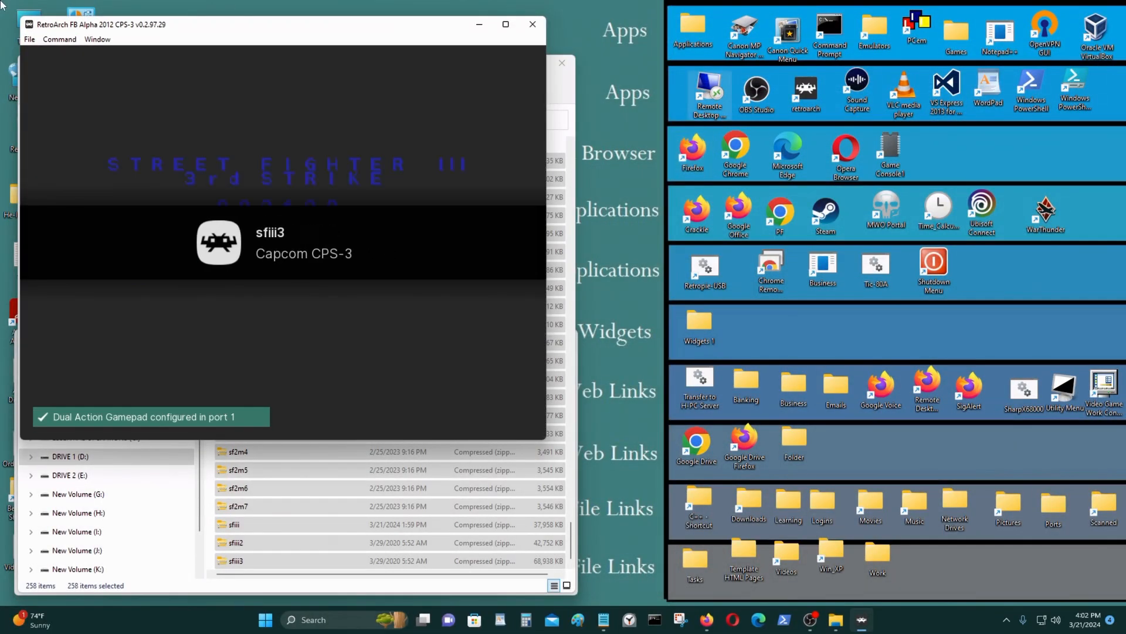
# Let sfiii3 run in the CPS-3 core, then return to the windowed CPS-3 playlist
pyautogui.click(505, 23)
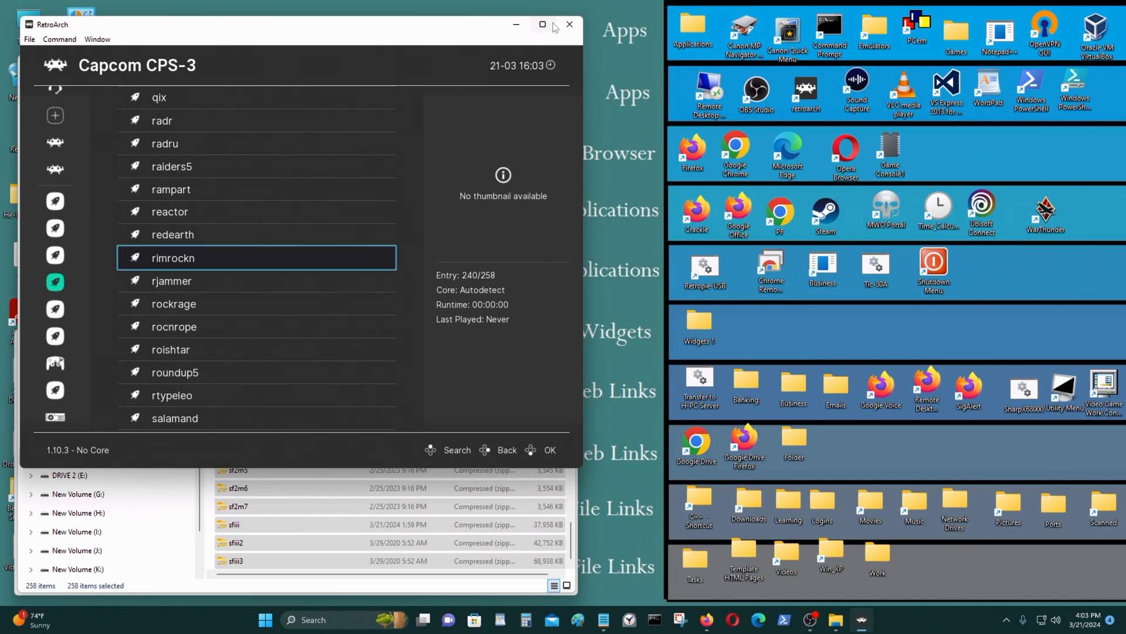
# Maximize the RetroArch window over the 258-entry Capcom CPS-3 playlist
pyautogui.click(542, 24)
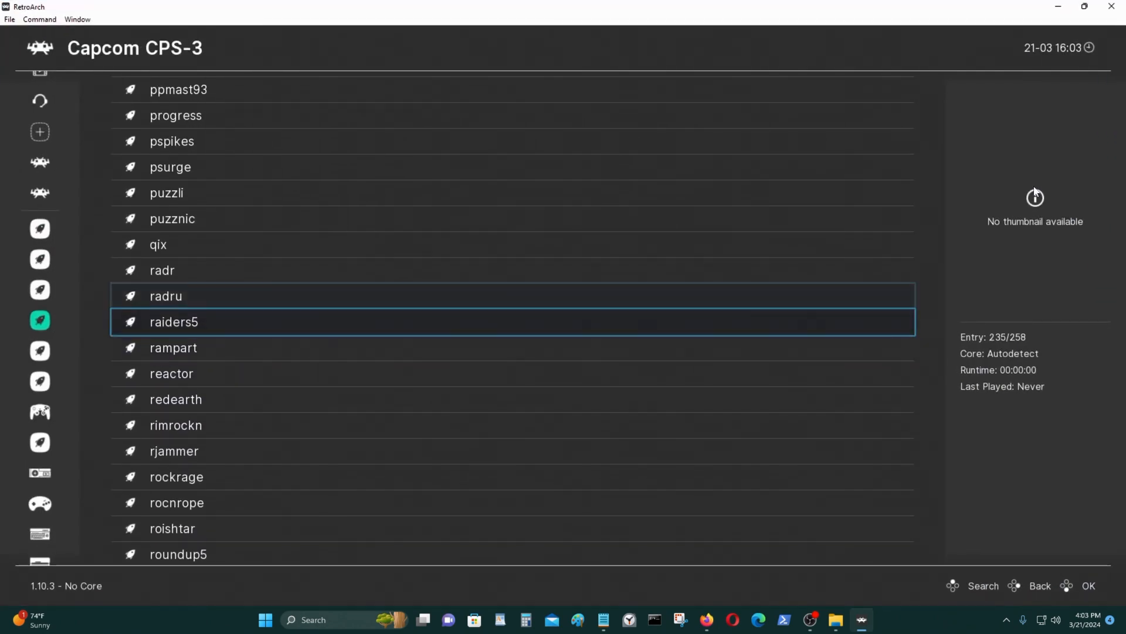